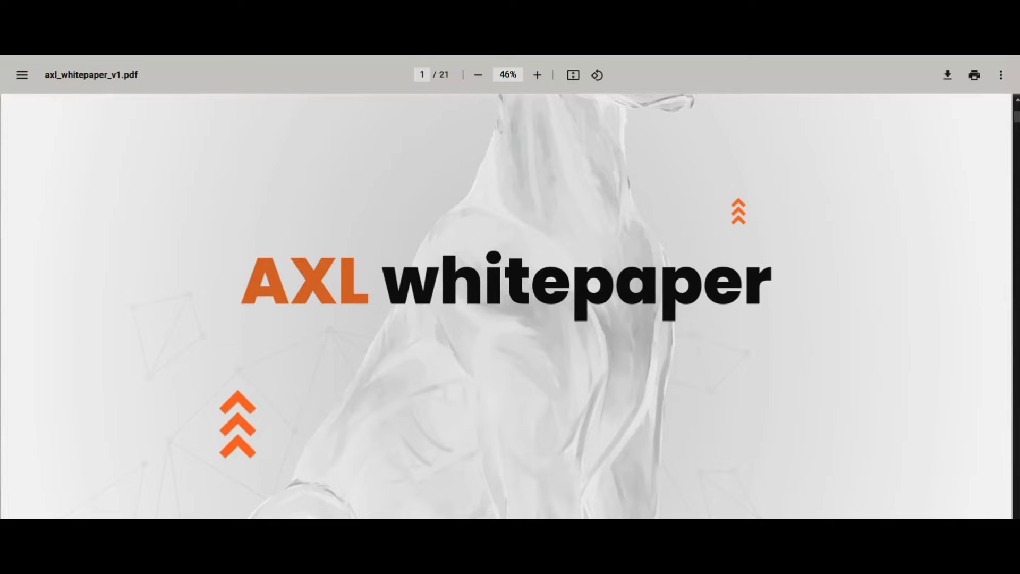
mouse_move(172, 373)
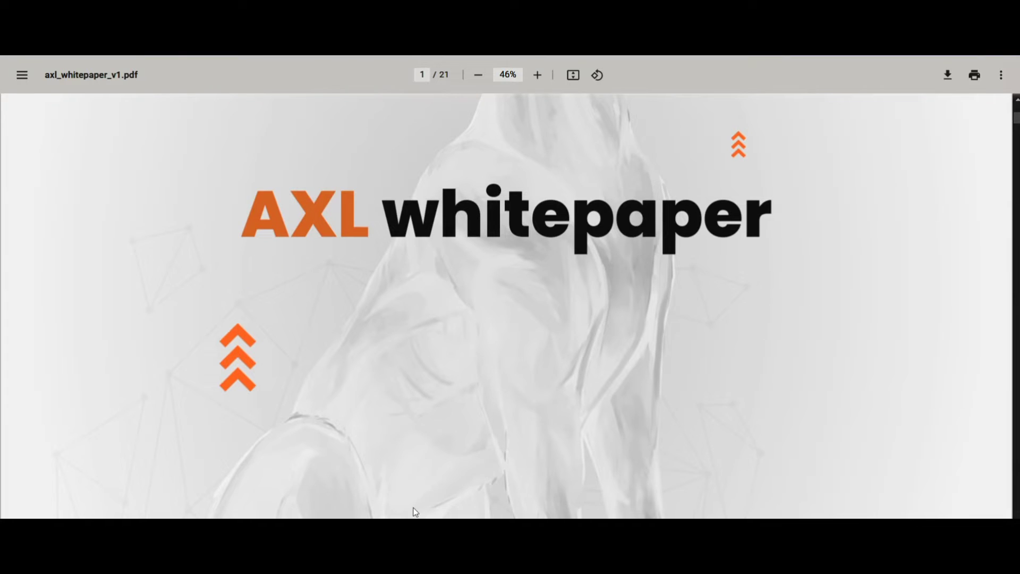
scroll(down, 3)
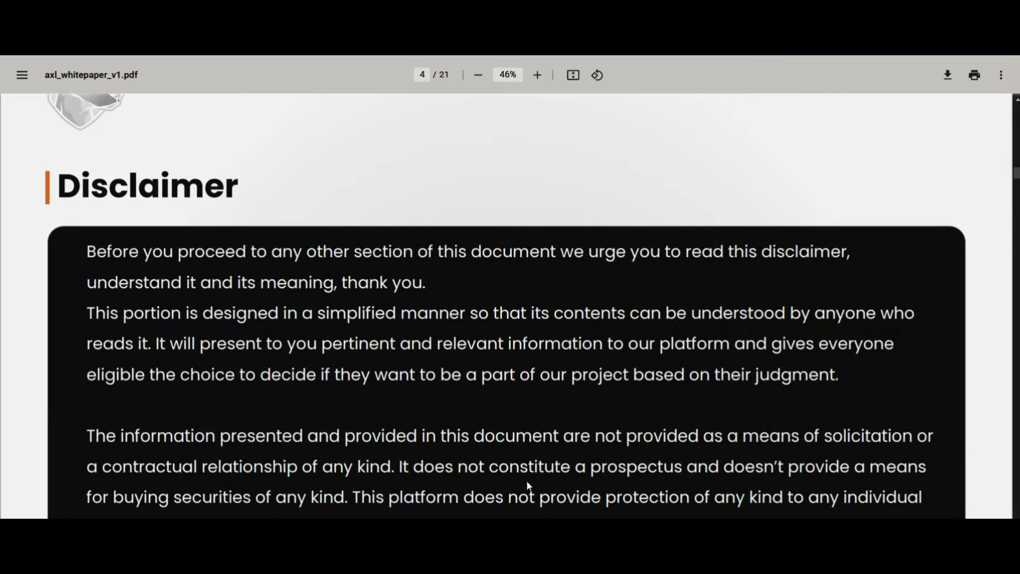
scroll(down, 3)
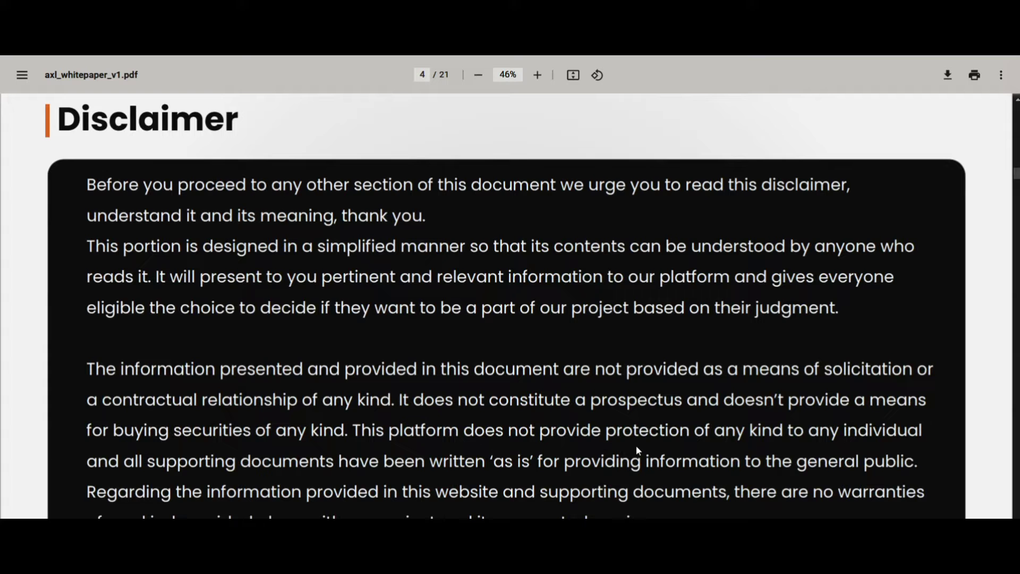
mouse_move(1007, 265)
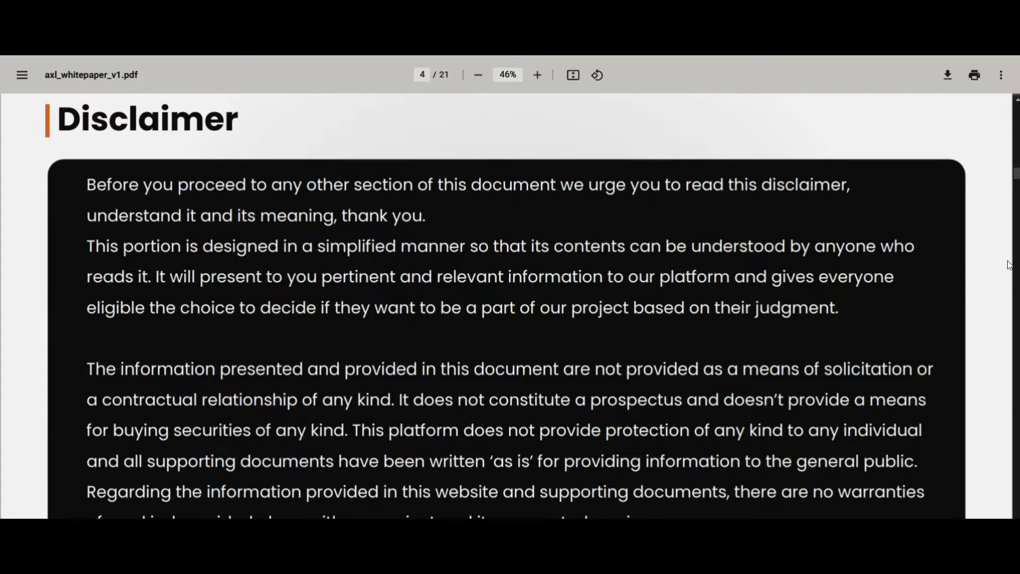
scroll(down, 3)
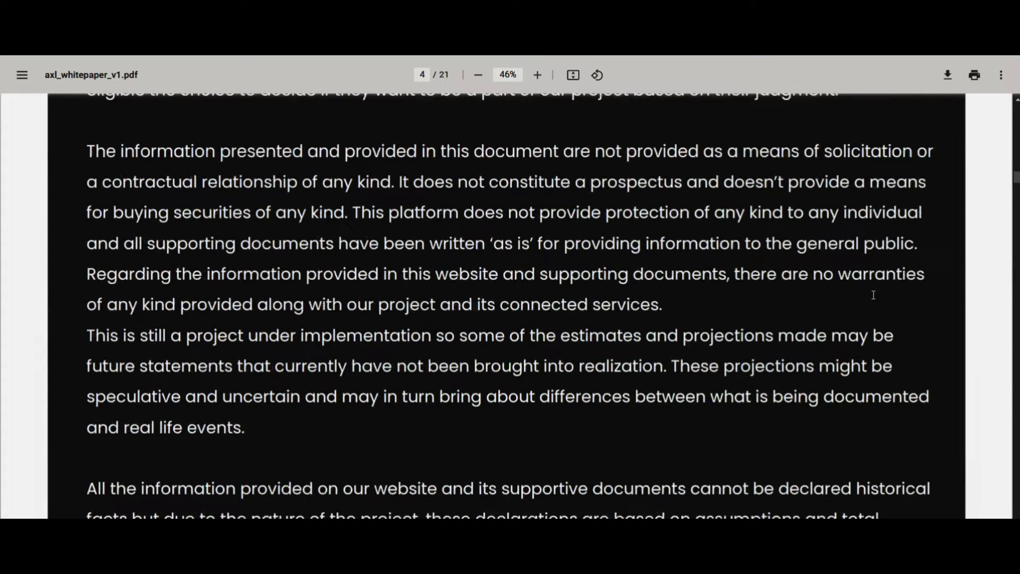
scroll(down, 3)
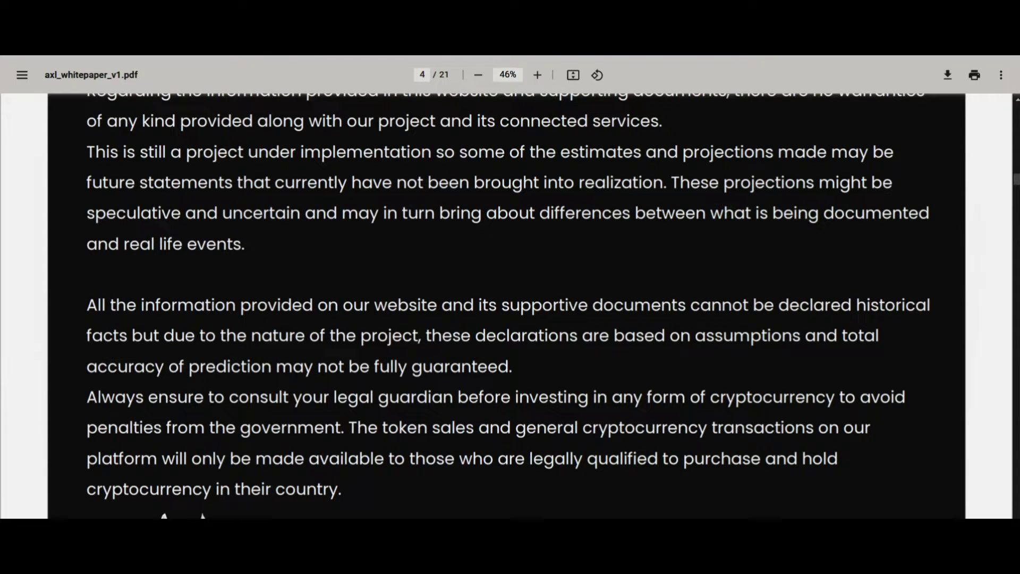
scroll(down, 3)
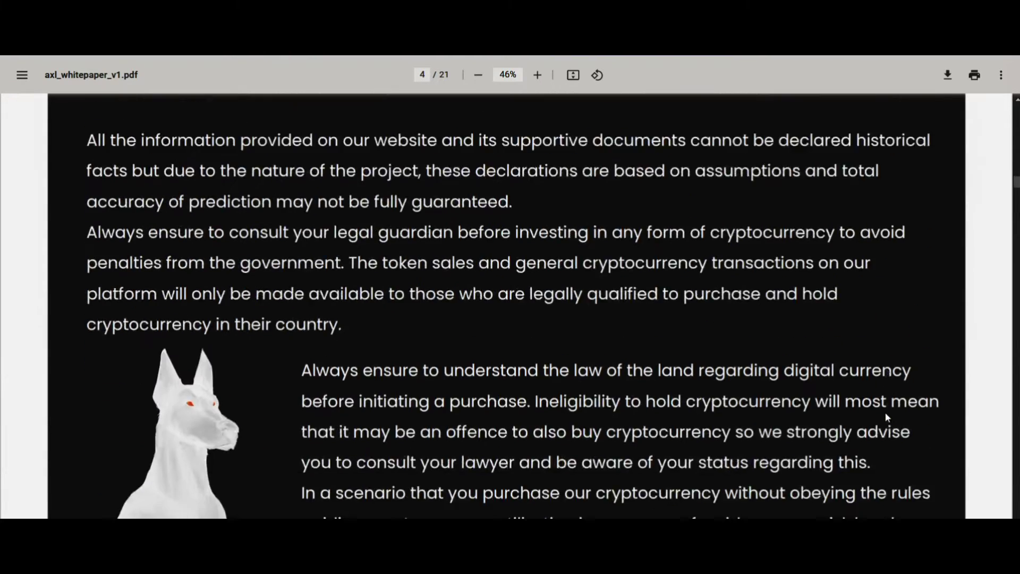
scroll(down, 3)
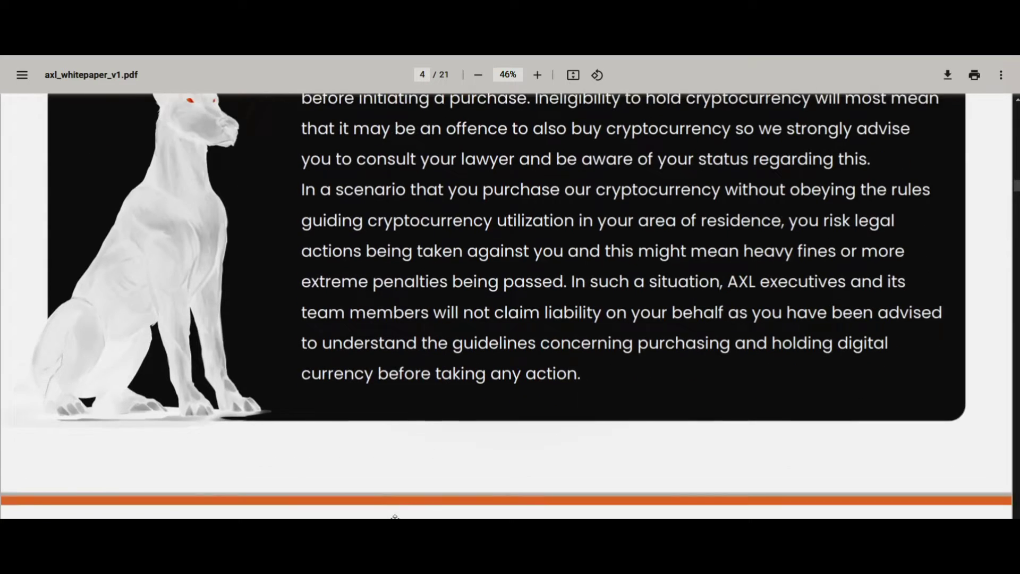
scroll(down, 3)
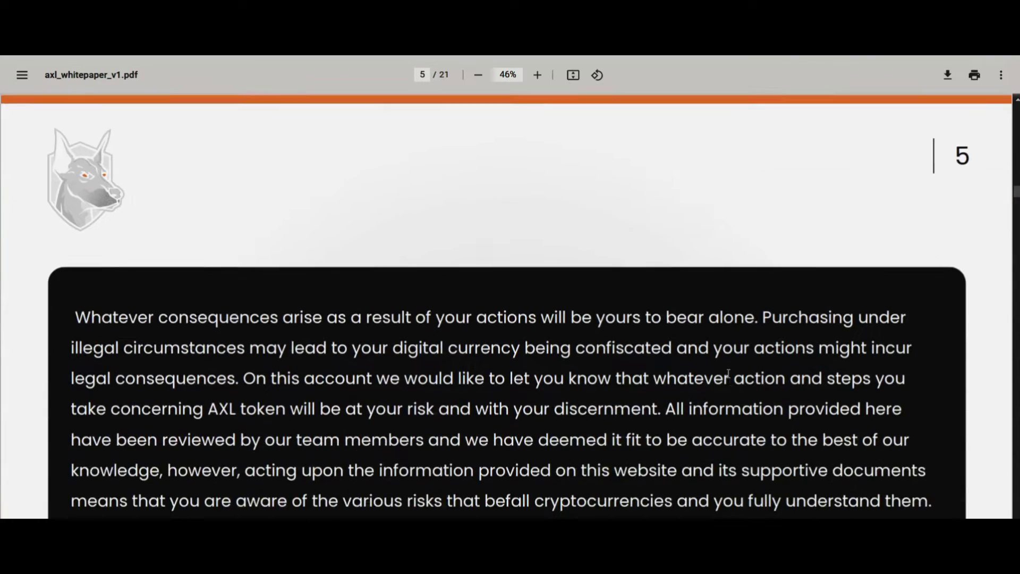
scroll(down, 3)
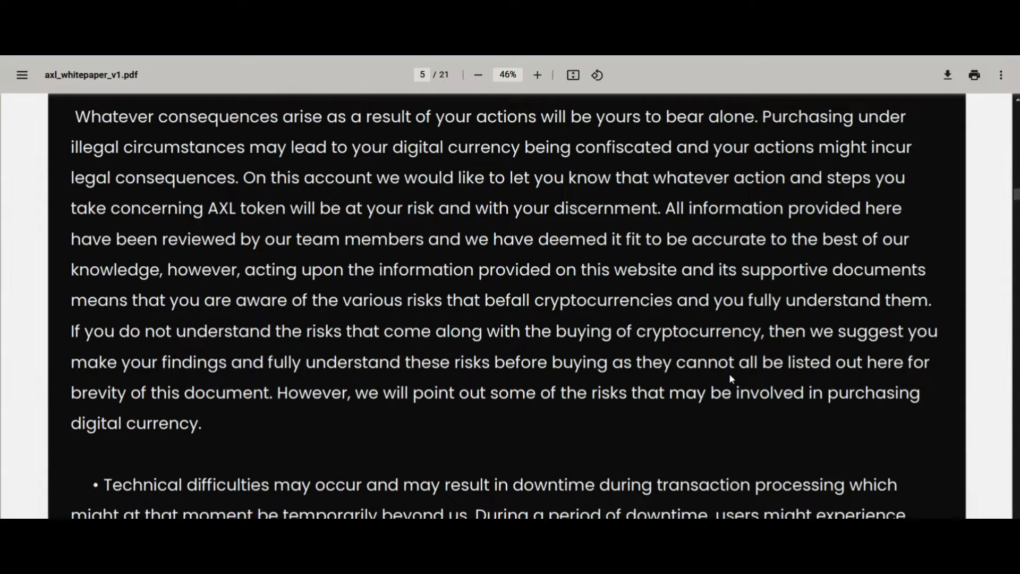
scroll(down, 3)
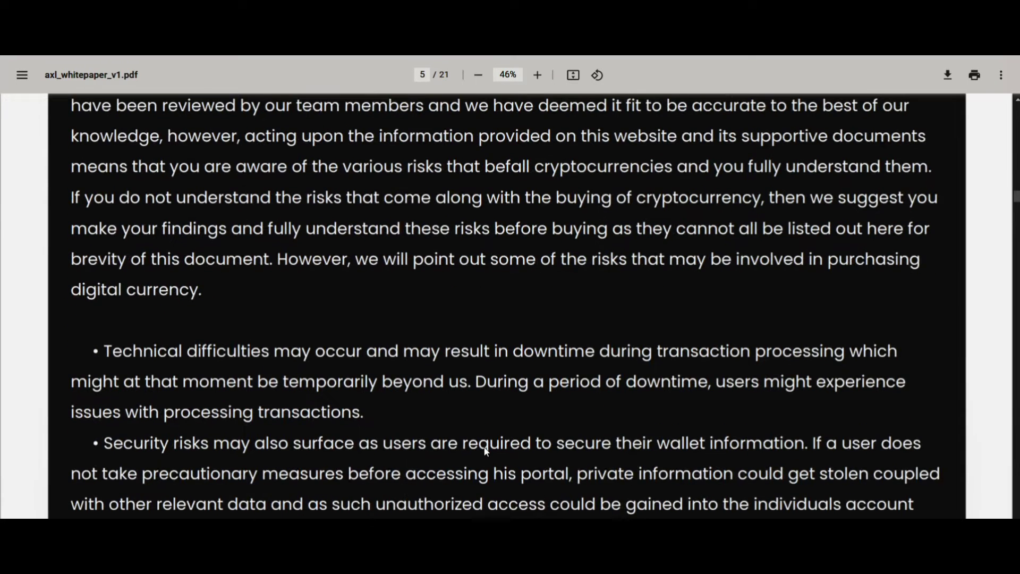
scroll(down, 3)
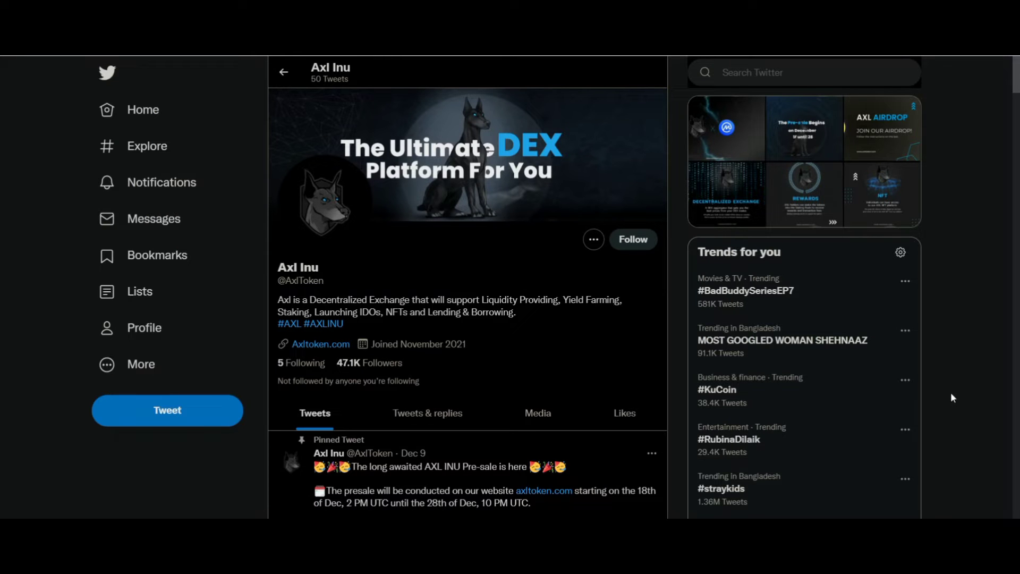
mouse_move(946, 391)
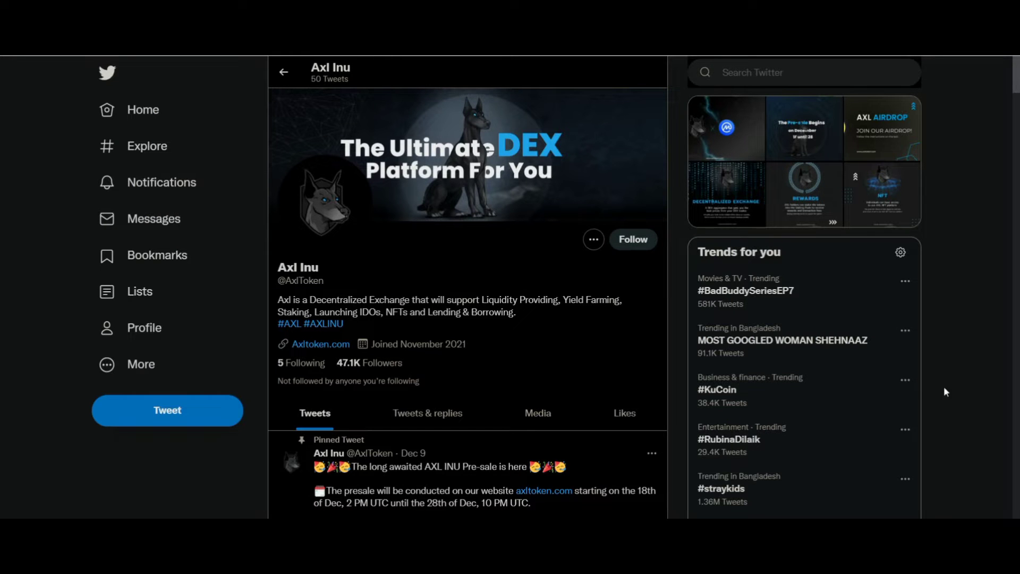
scroll(down, 3)
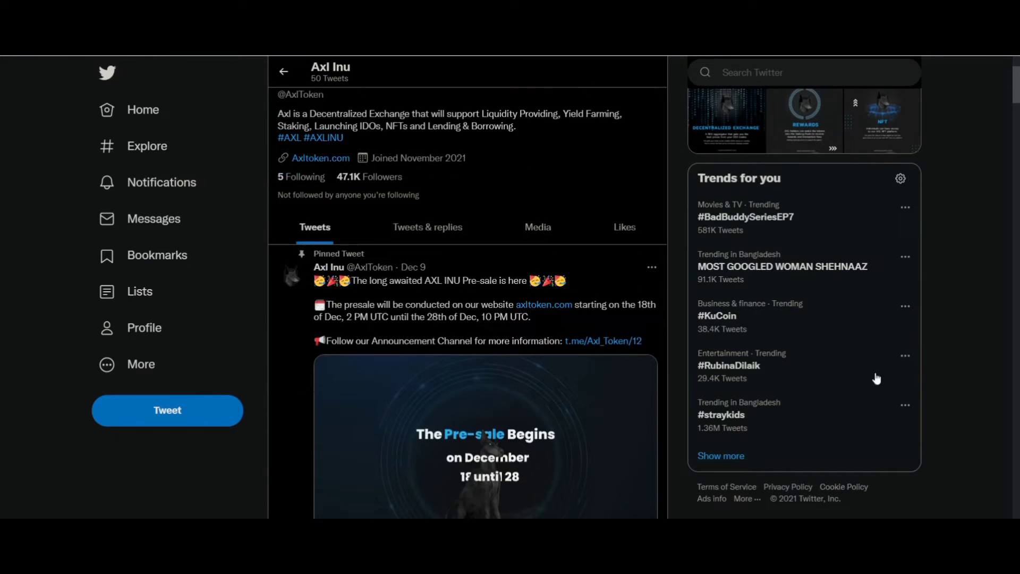
scroll(down, 3)
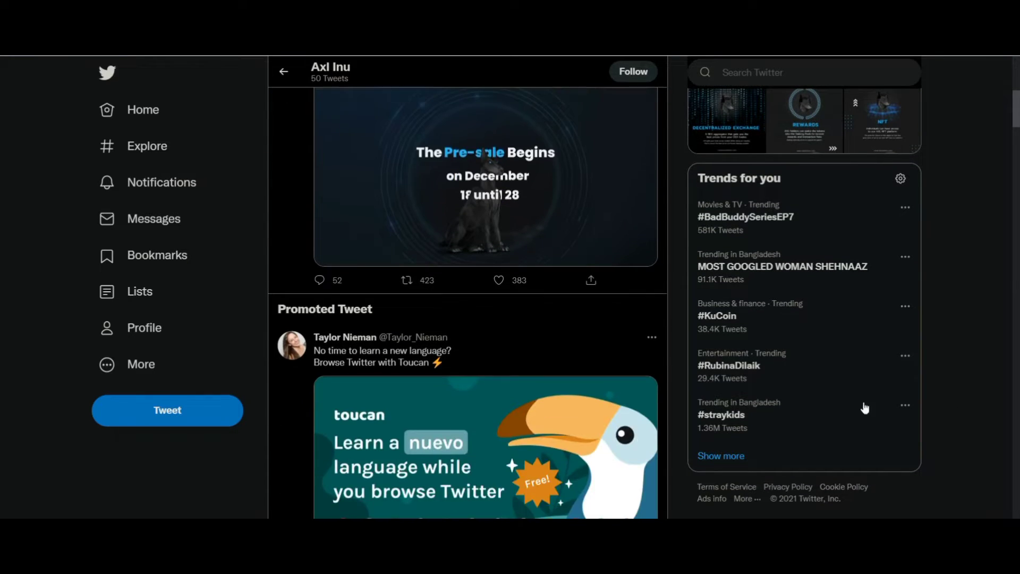
scroll(down, 3)
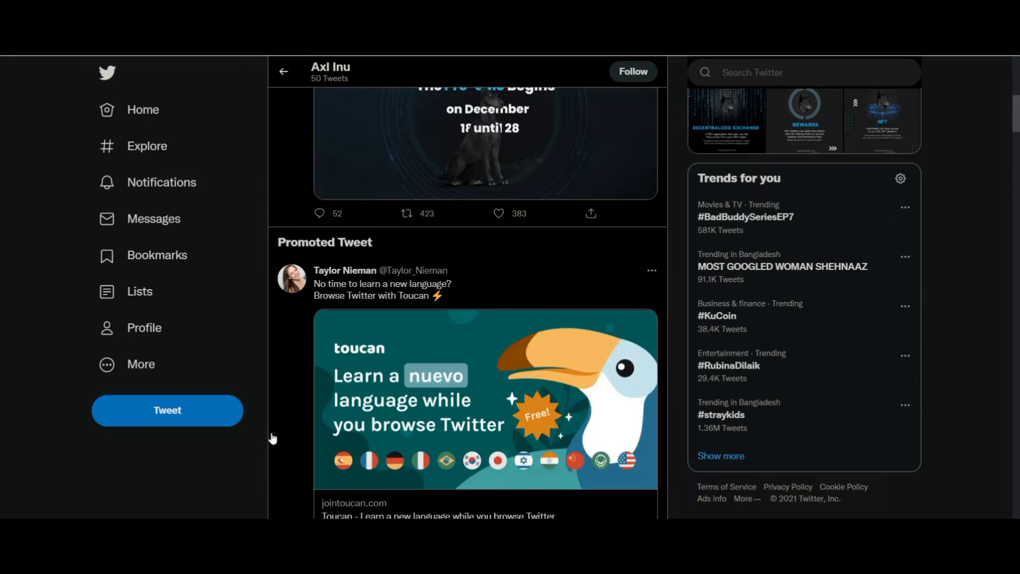
mouse_move(946, 417)
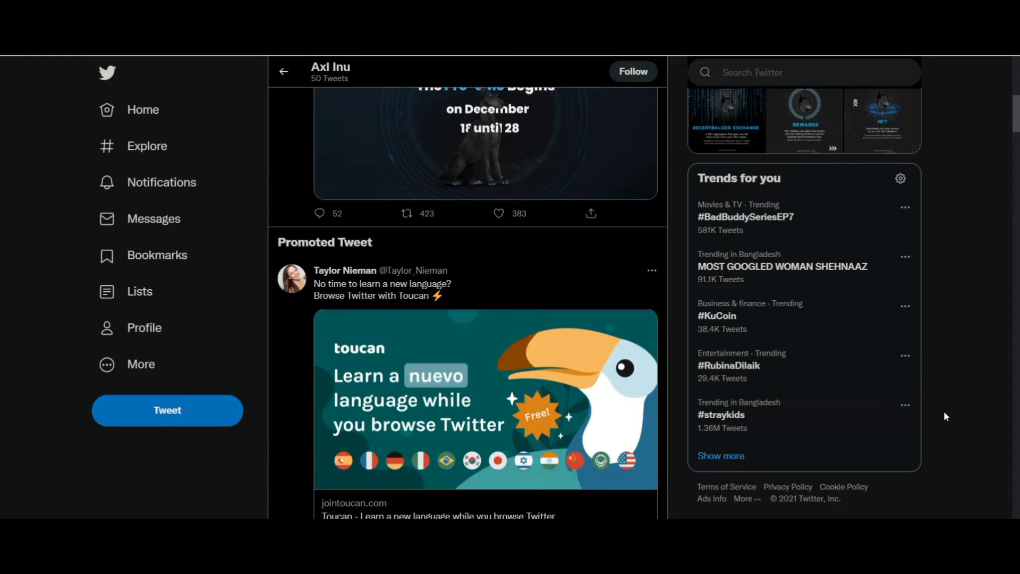
mouse_move(264, 470)
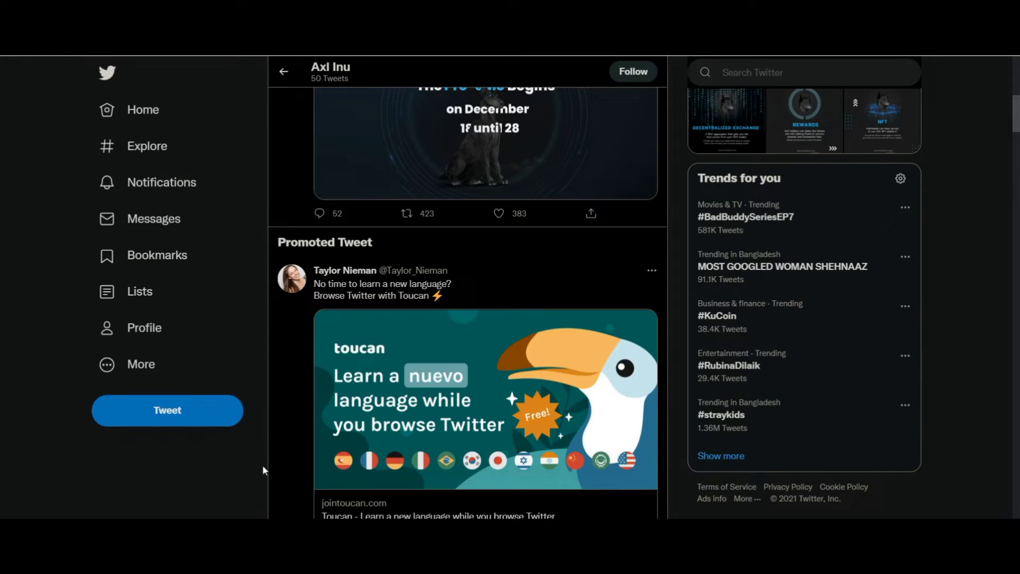
scroll(down, 3)
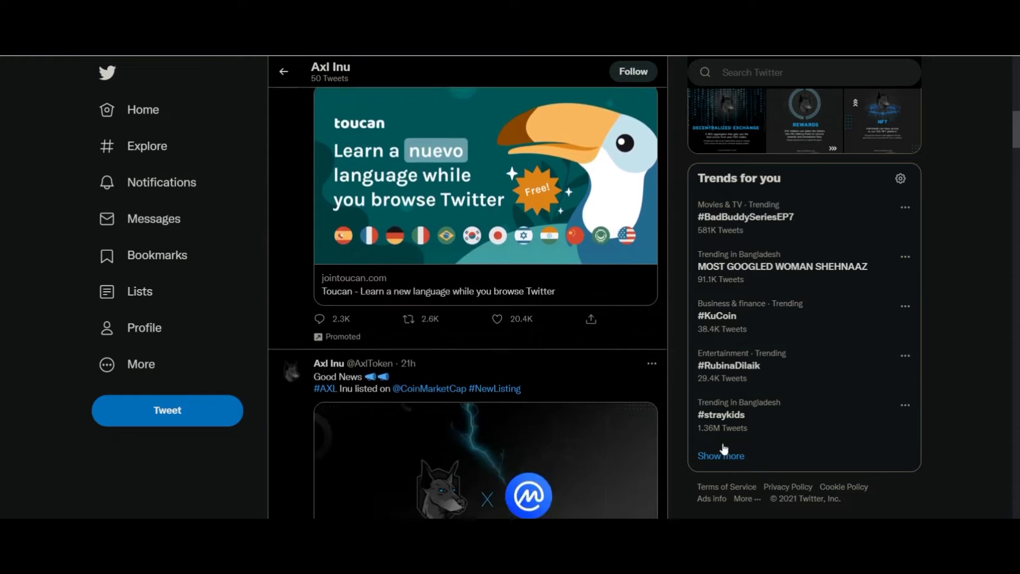
scroll(down, 3)
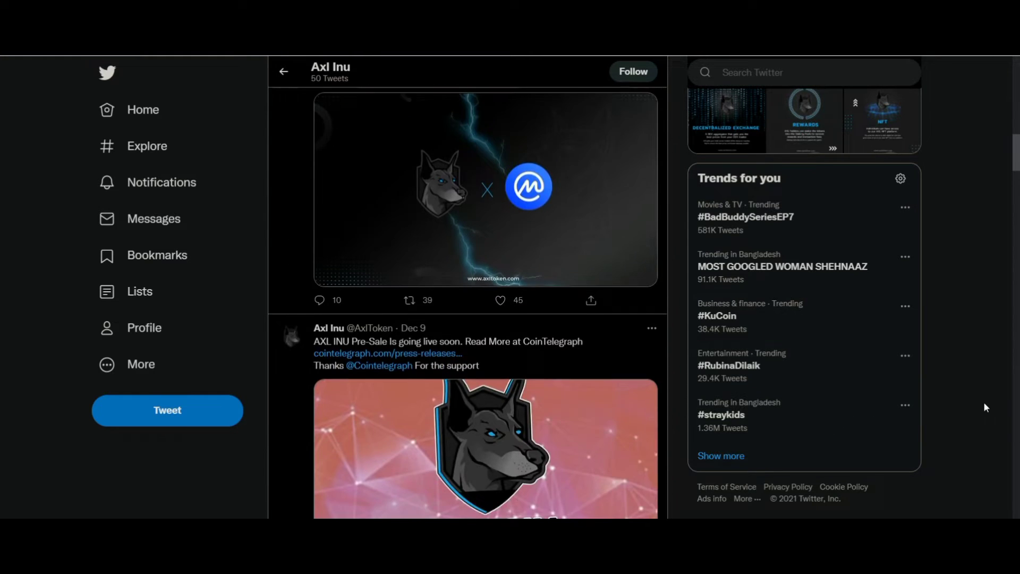
scroll(down, 3)
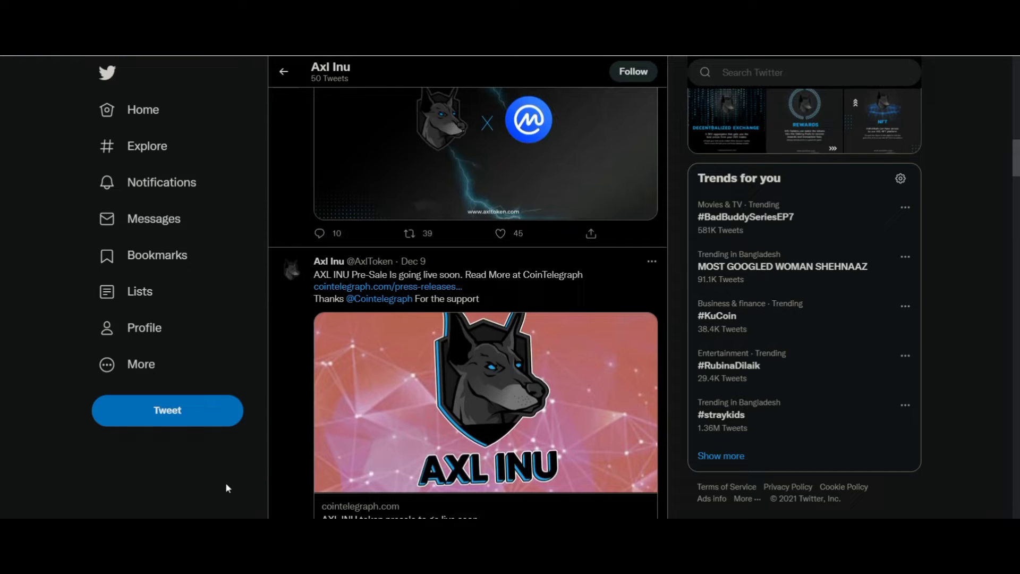
scroll(down, 3)
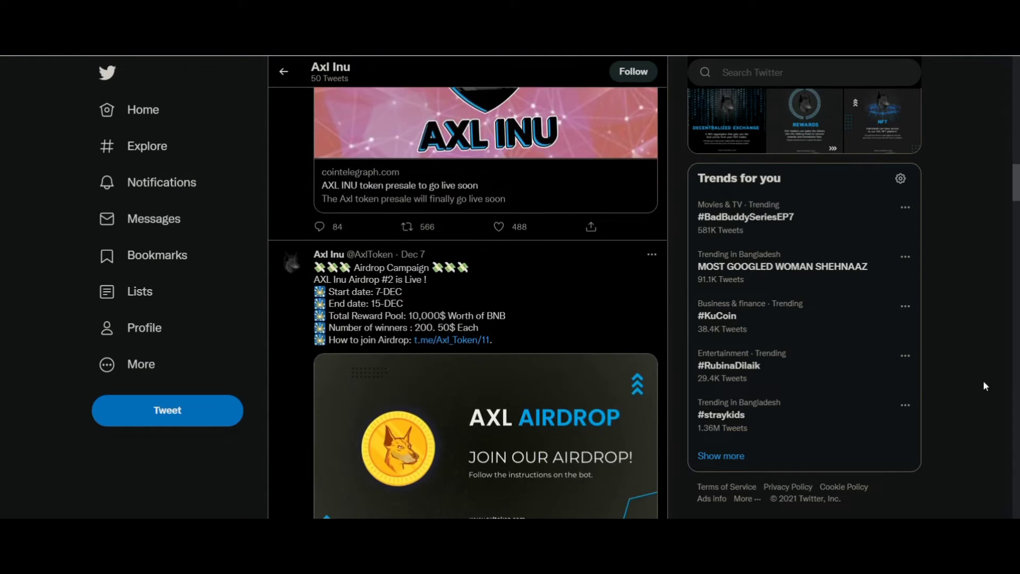
scroll(down, 3)
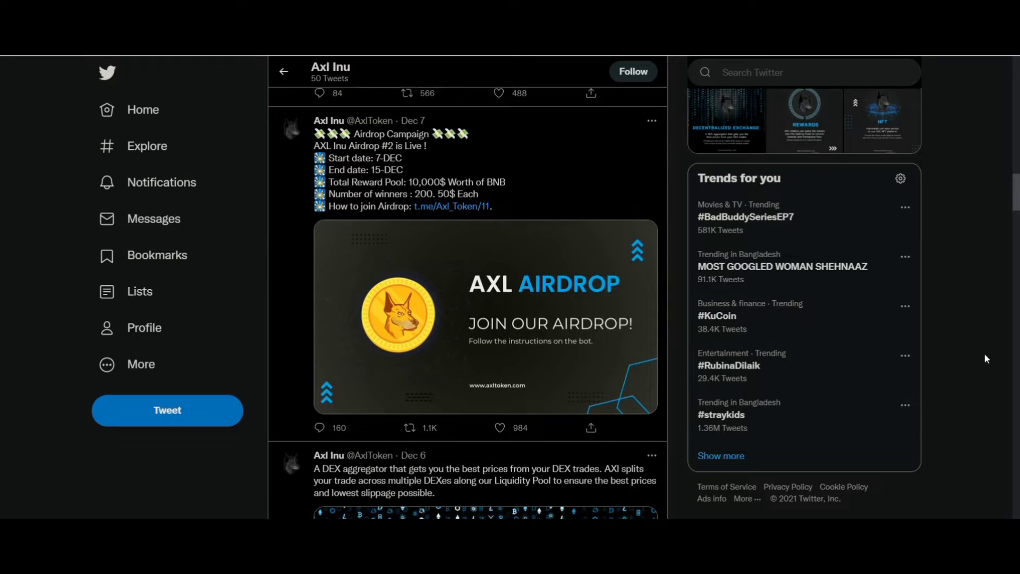
scroll(down, 3)
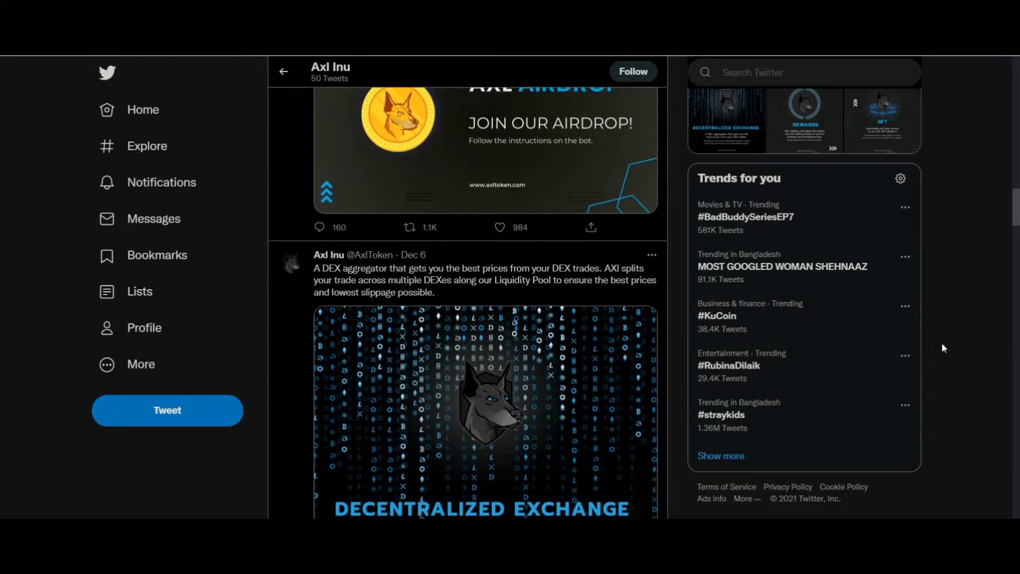
scroll(down, 3)
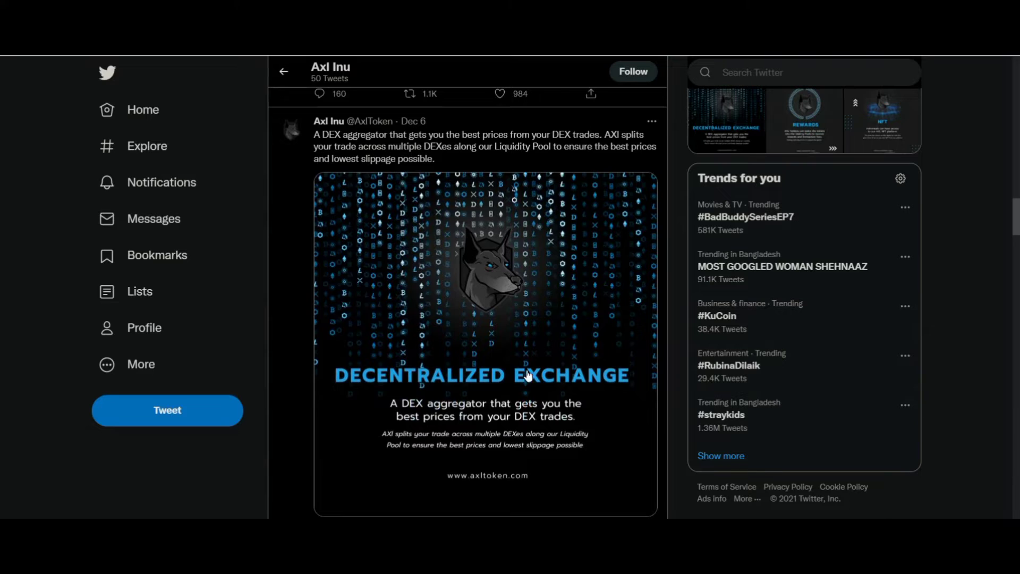
mouse_move(744, 389)
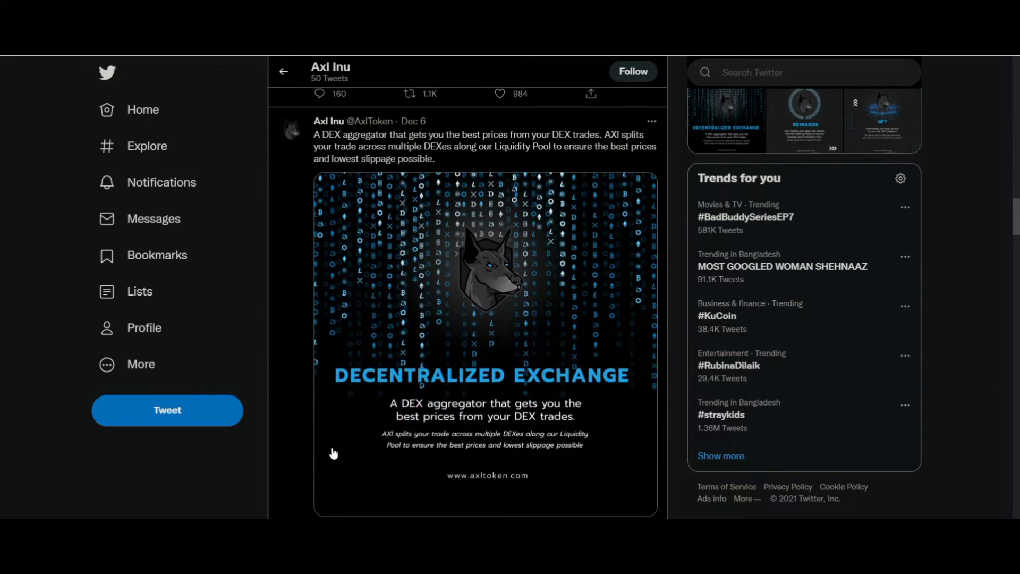
scroll(down, 3)
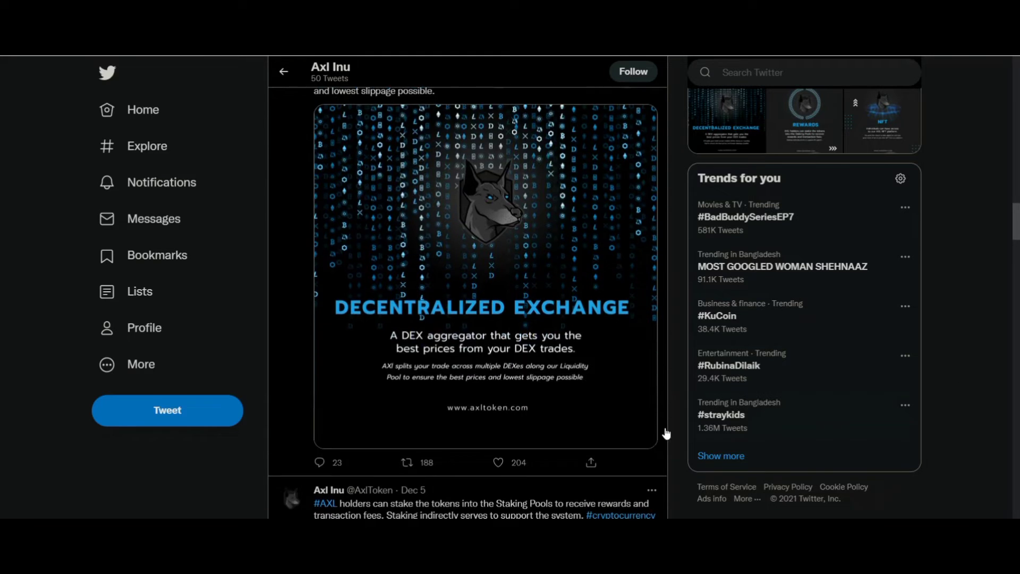
scroll(down, 3)
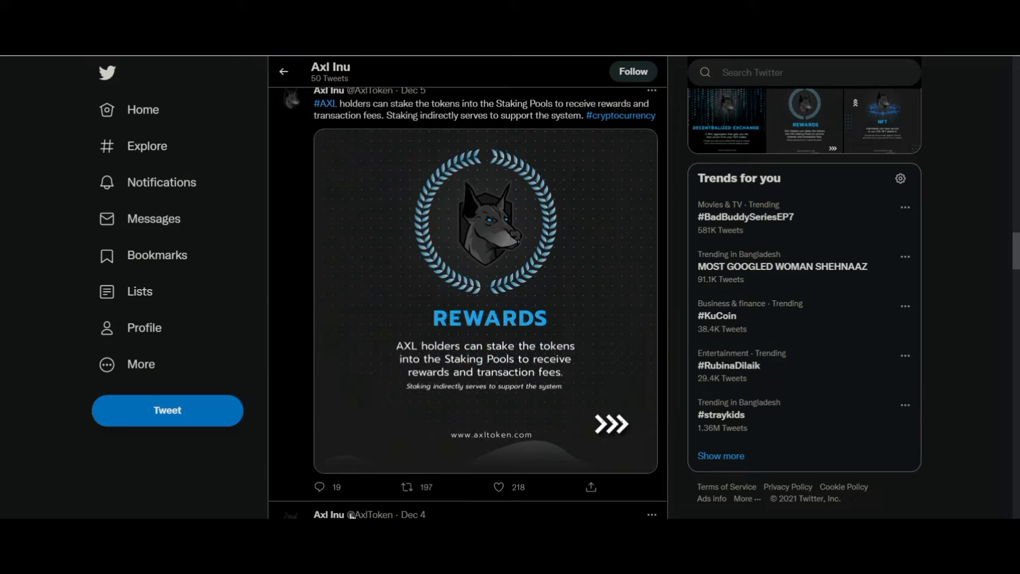
mouse_move(265, 483)
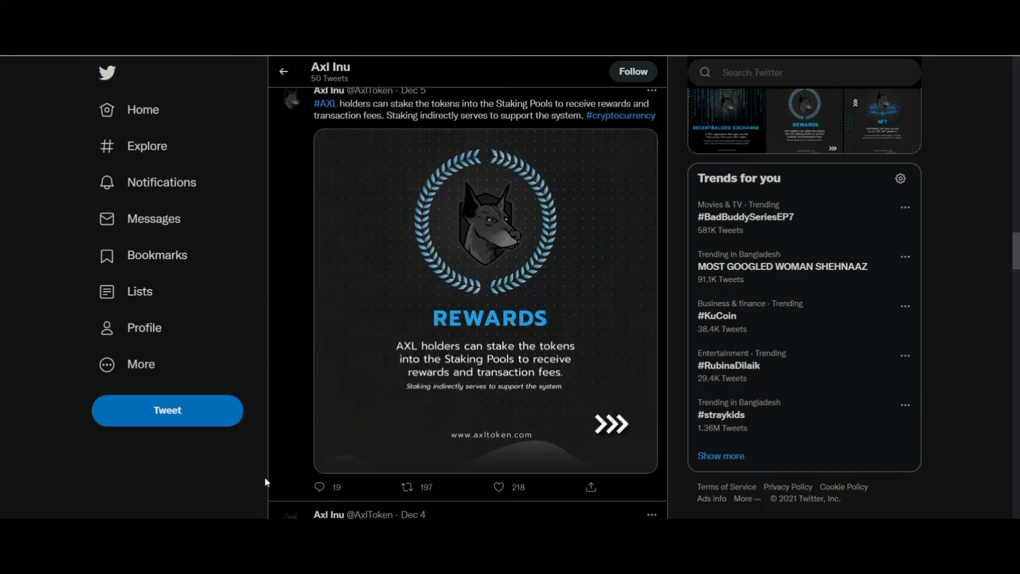
scroll(down, 3)
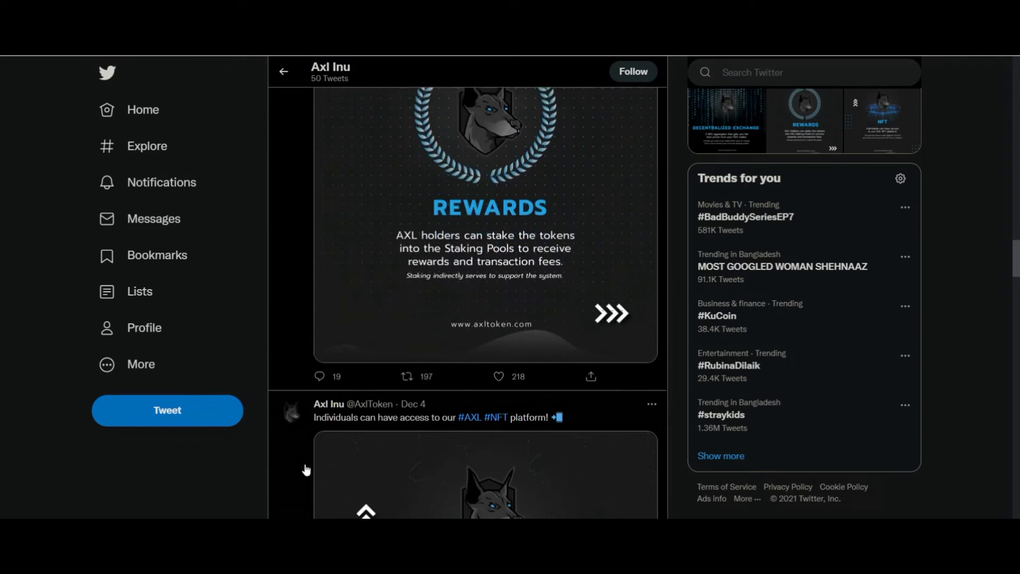
scroll(down, 3)
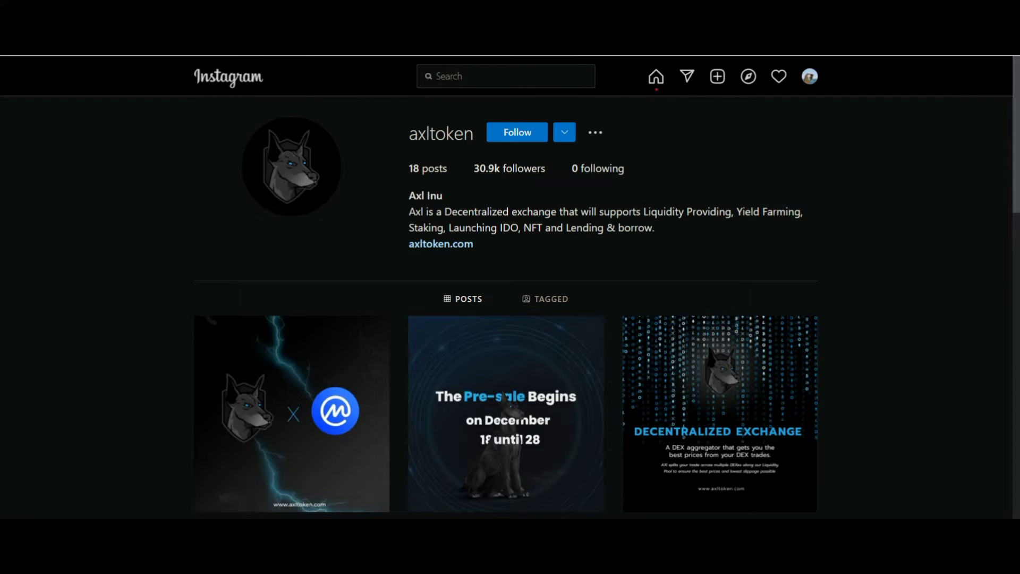
scroll(down, 3)
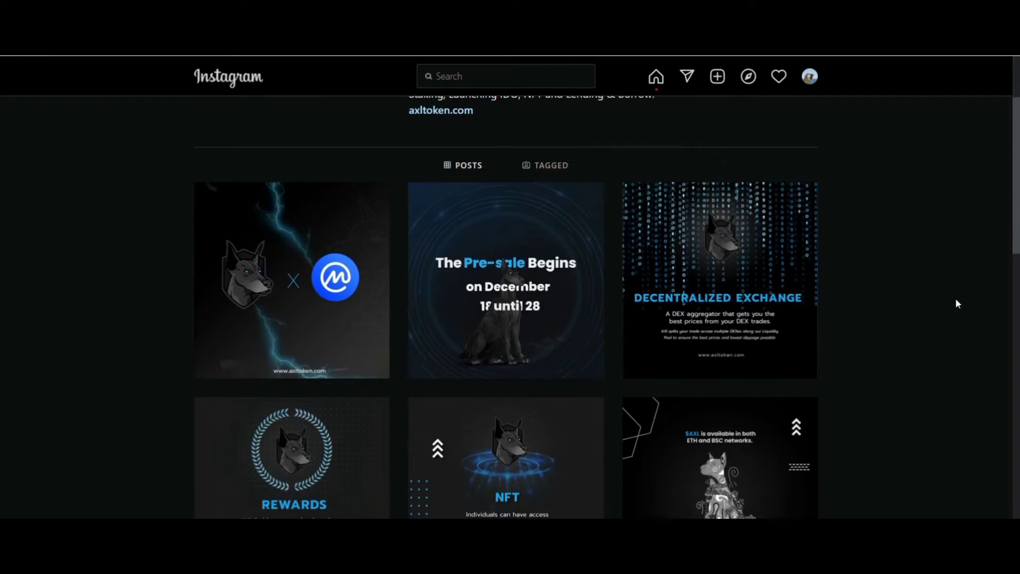
scroll(down, 3)
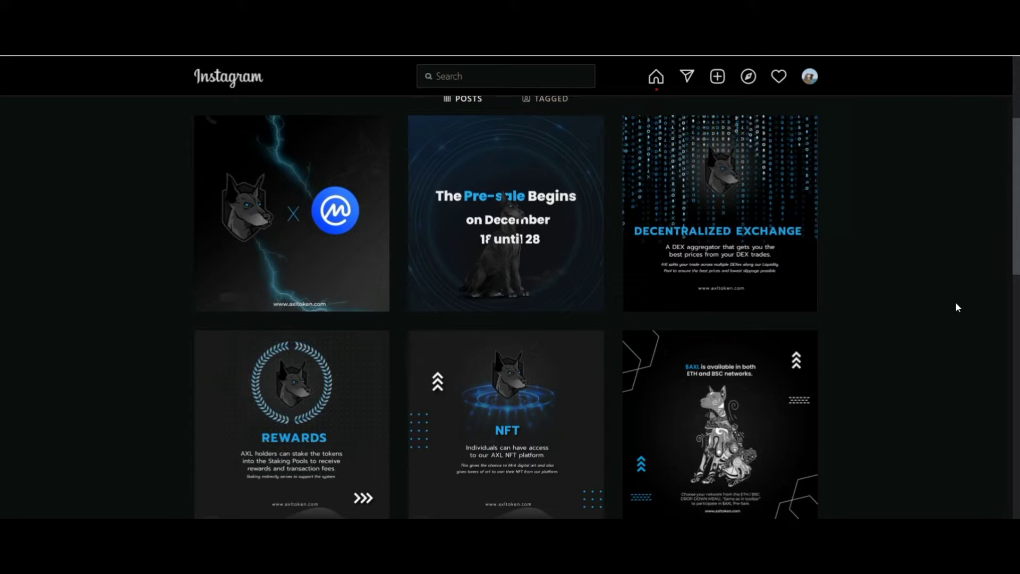
mouse_move(877, 370)
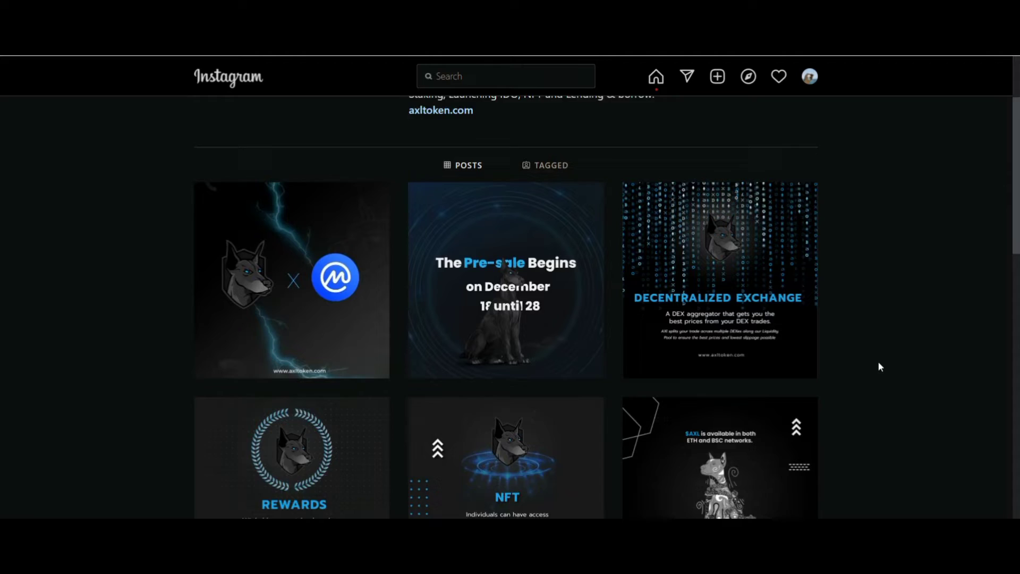
scroll(down, 3)
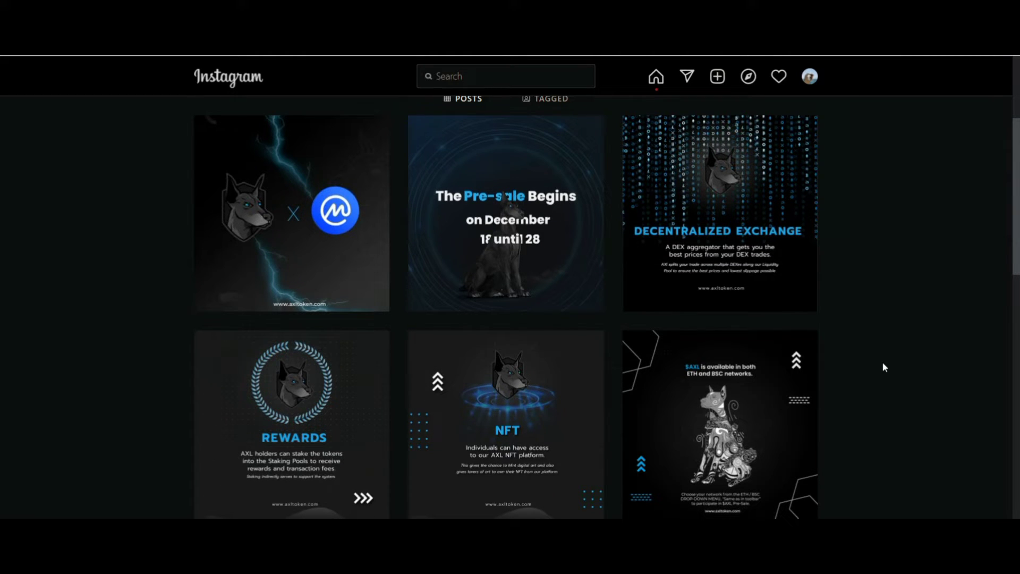
scroll(down, 3)
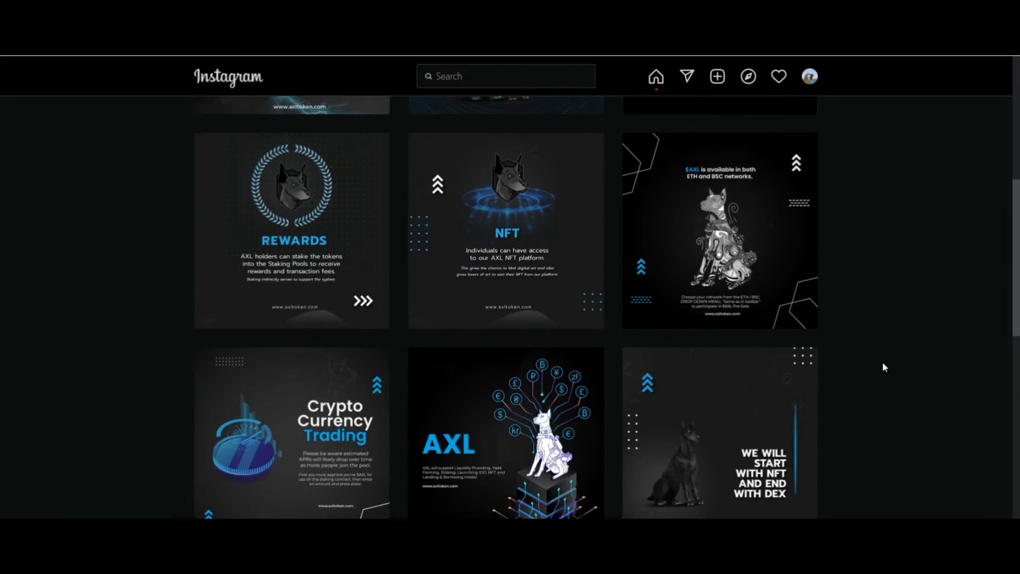
scroll(down, 3)
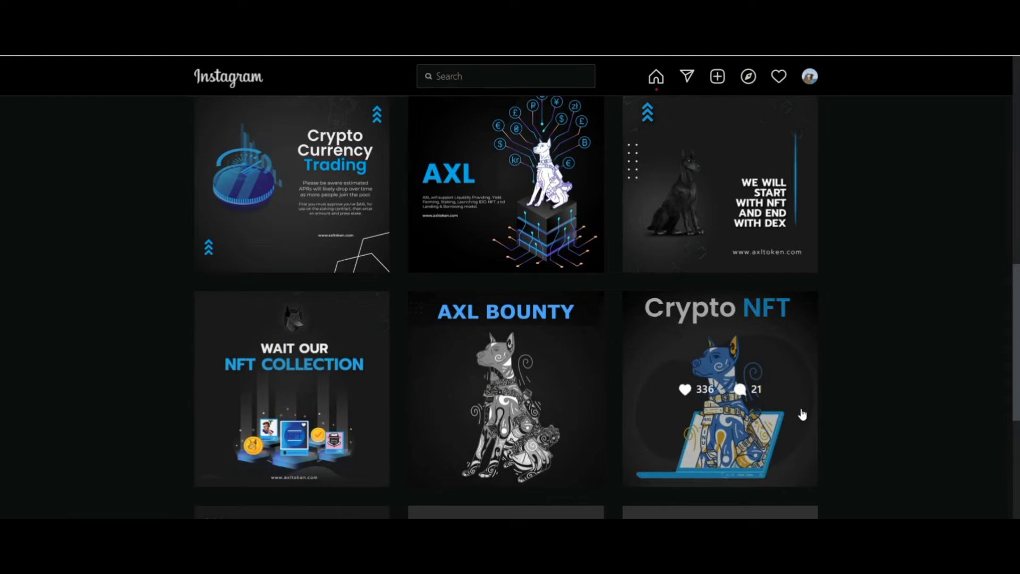
mouse_move(939, 321)
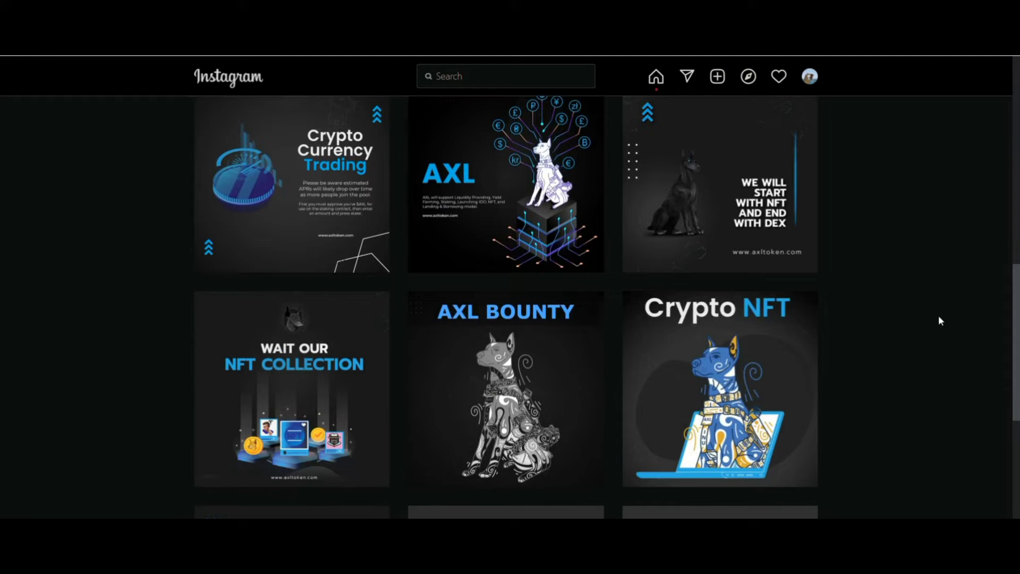
scroll(down, 3)
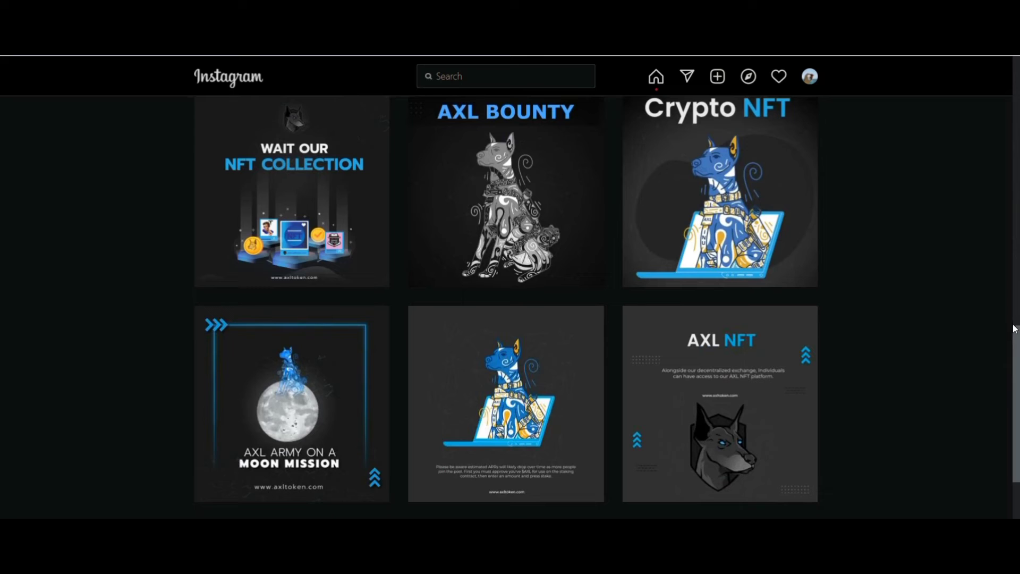
scroll(down, 3)
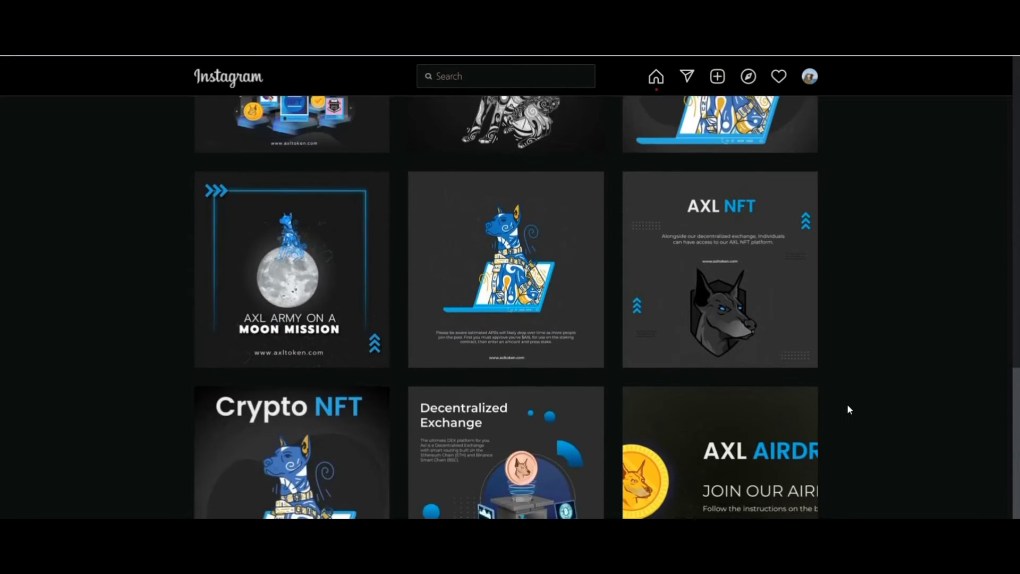
scroll(down, 3)
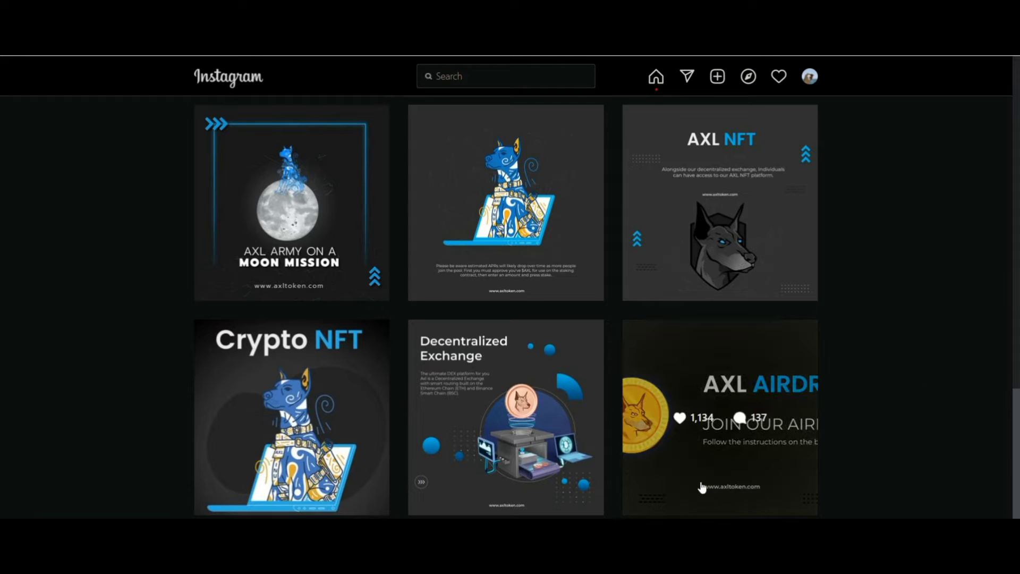
scroll(down, 3)
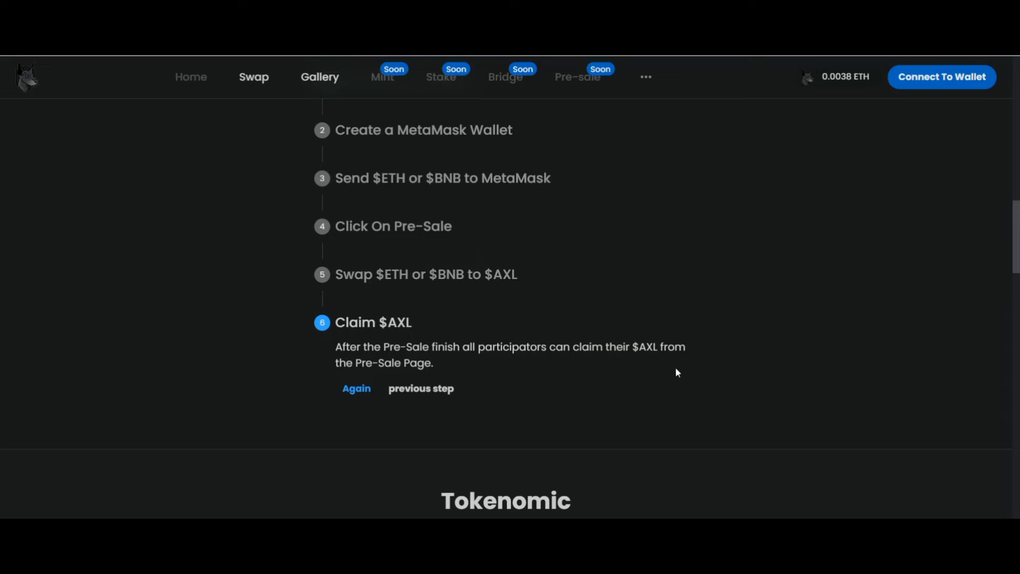
scroll(down, 3)
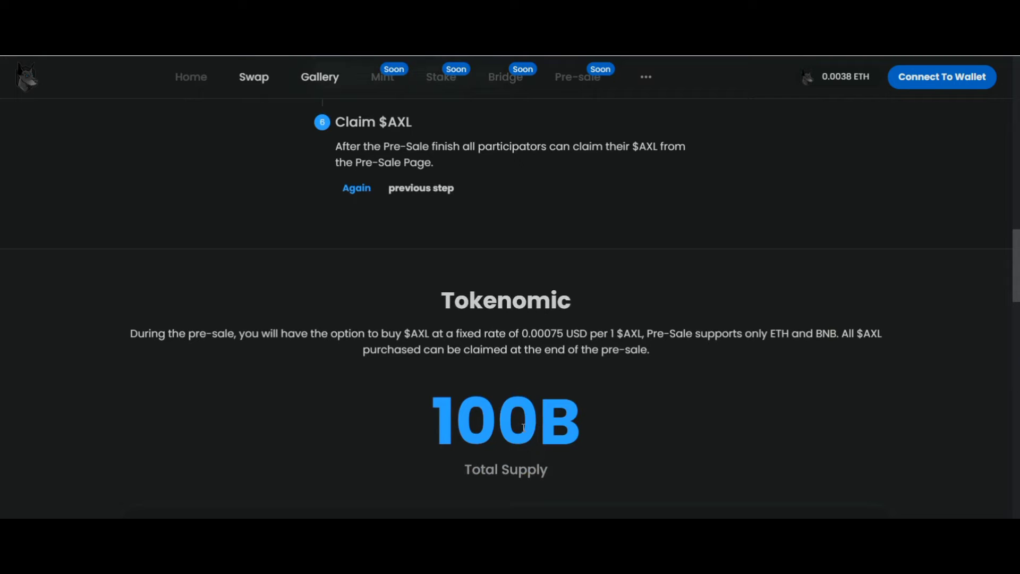
mouse_move(697, 363)
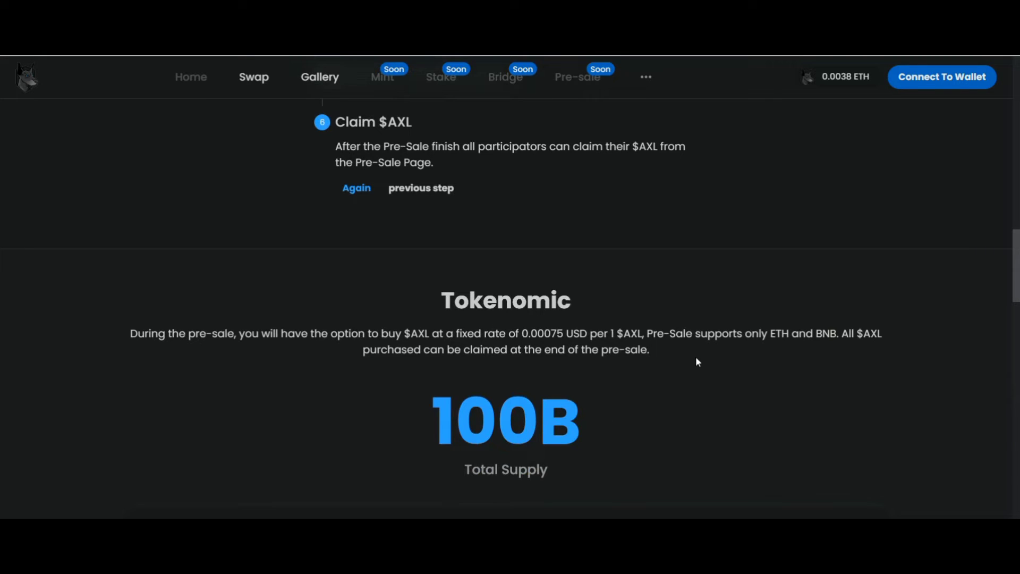
scroll(down, 3)
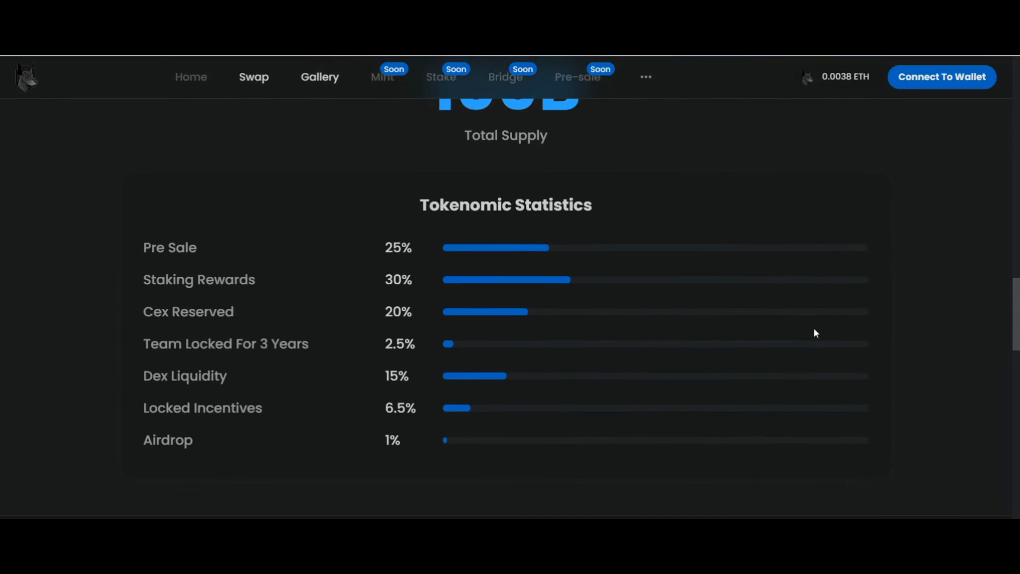
mouse_move(745, 383)
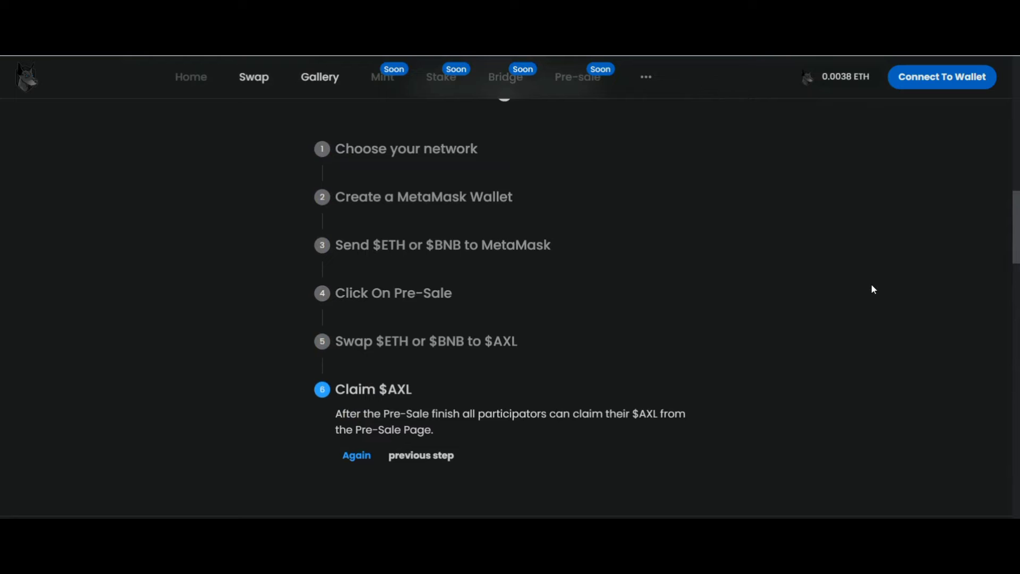
mouse_move(869, 302)
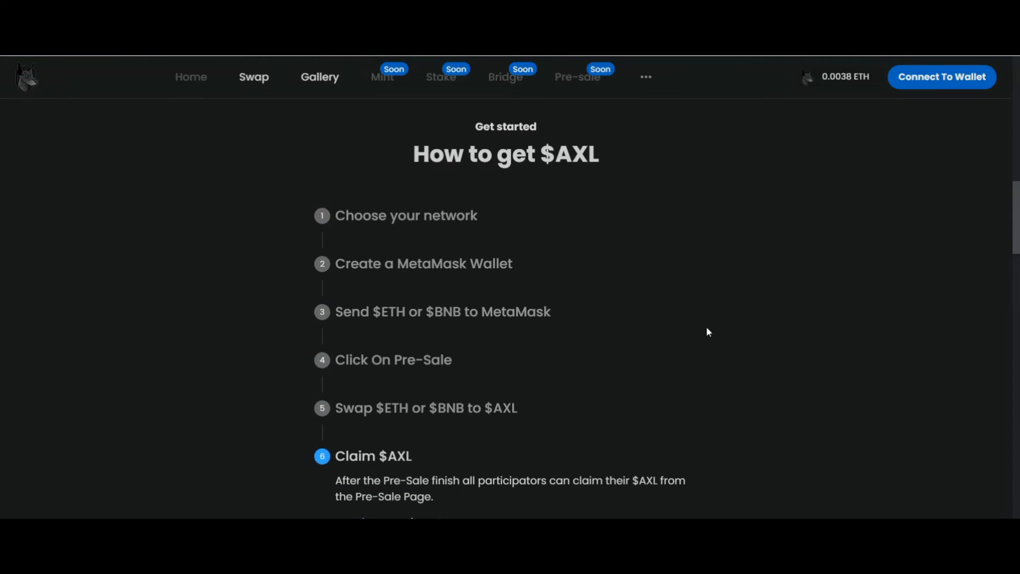
scroll(up, 3)
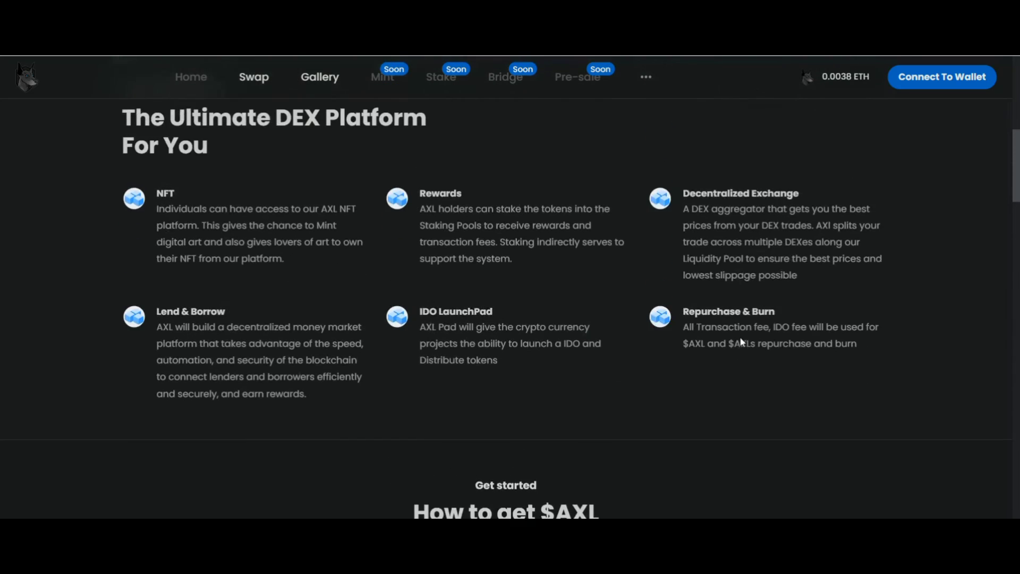
scroll(up, 3)
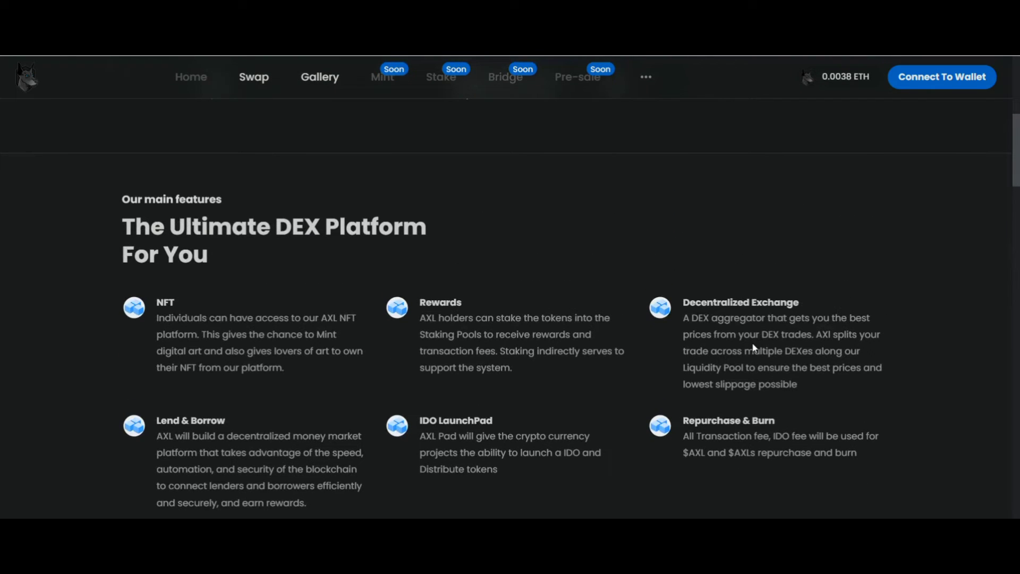
mouse_move(748, 343)
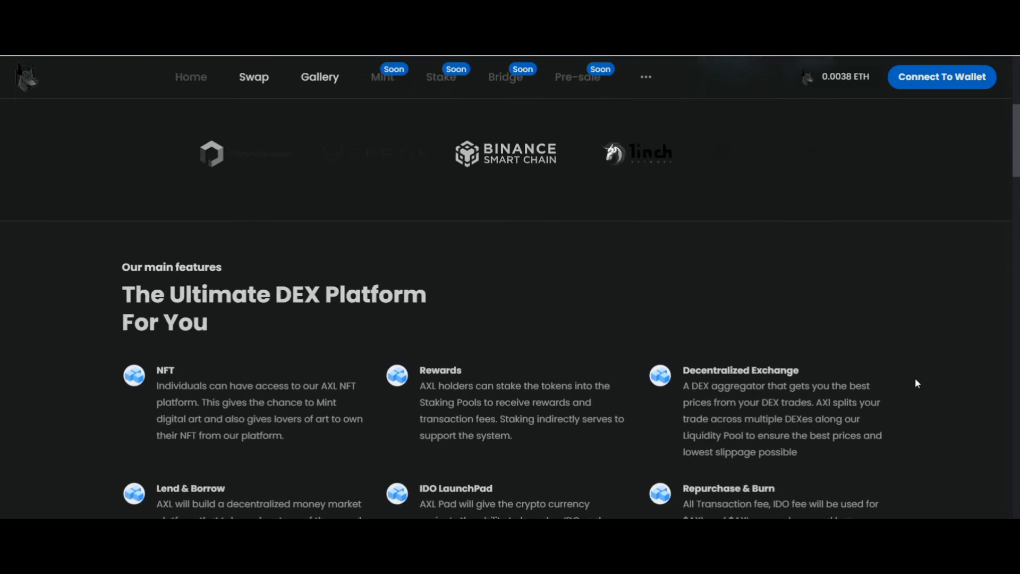
scroll(up, 3)
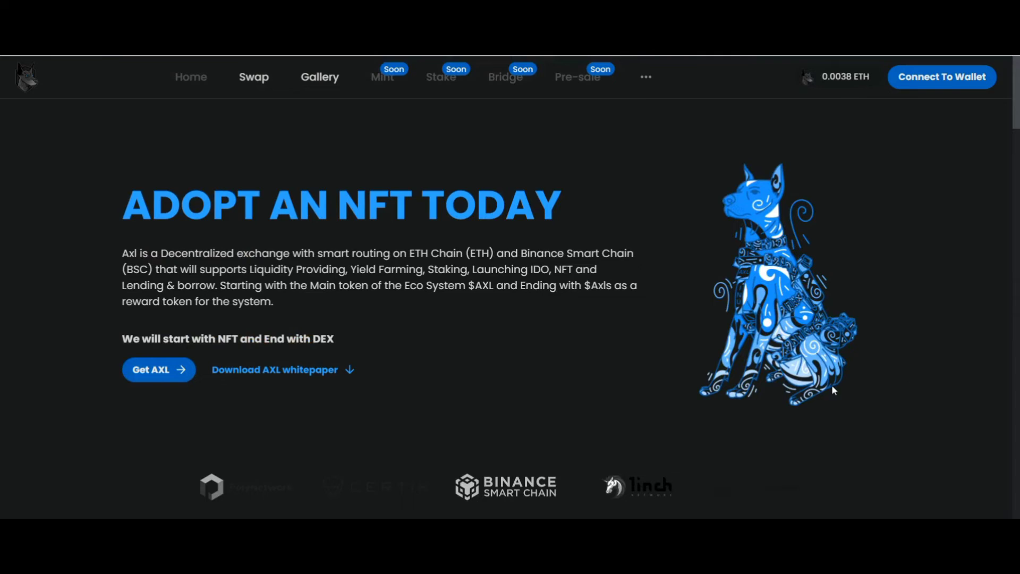
mouse_move(383, 508)
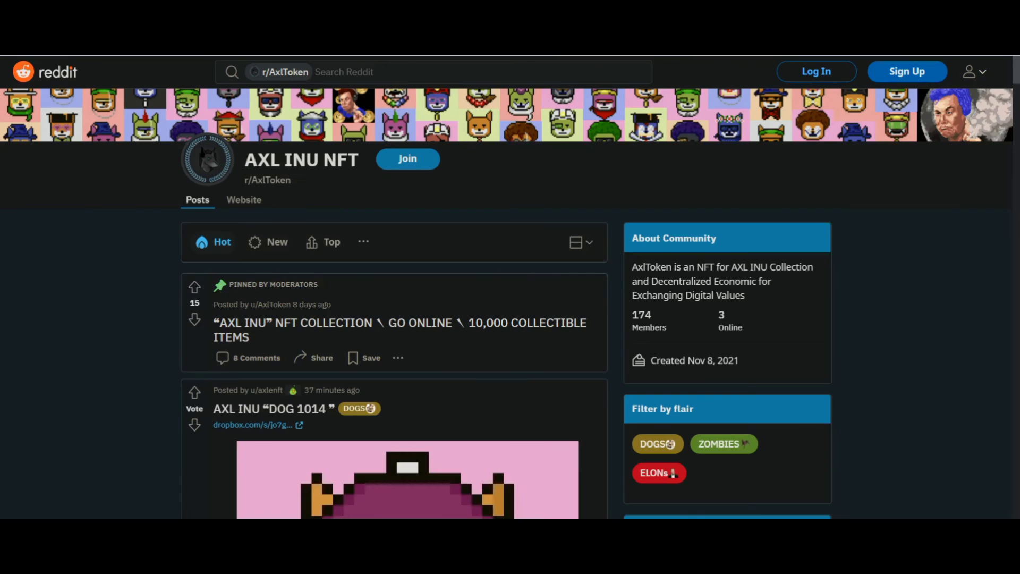
mouse_move(980, 419)
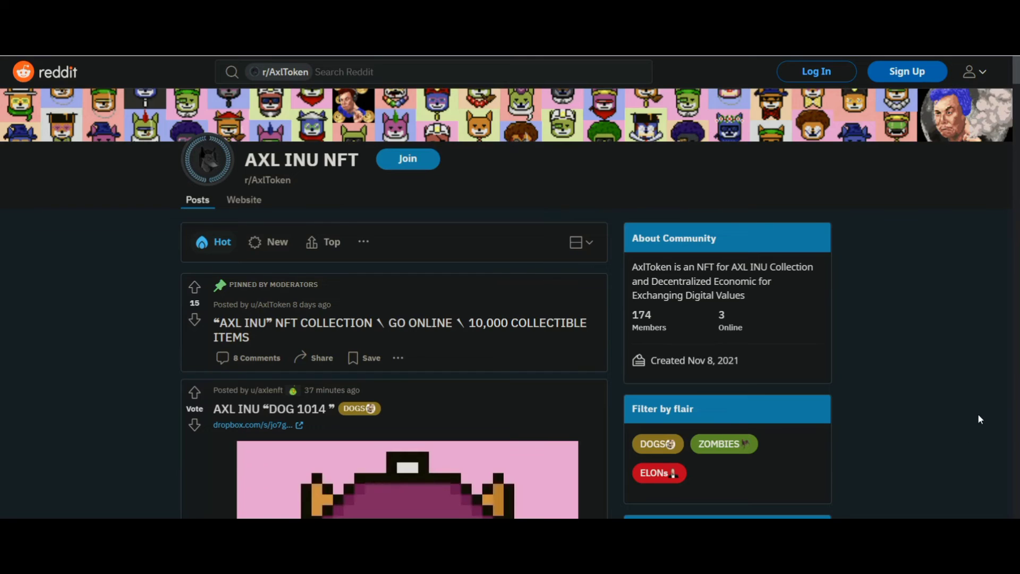
mouse_move(952, 340)
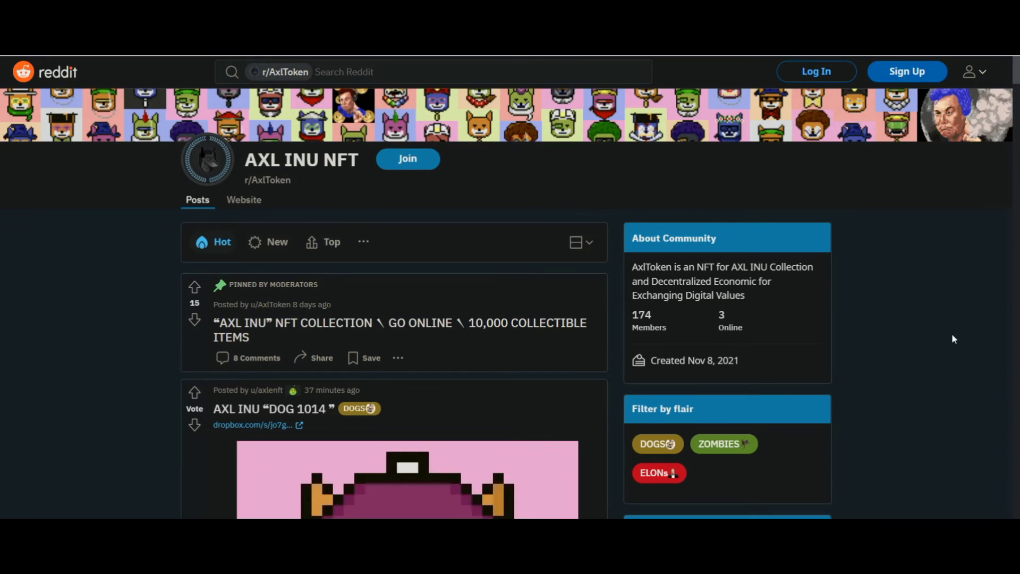
scroll(down, 3)
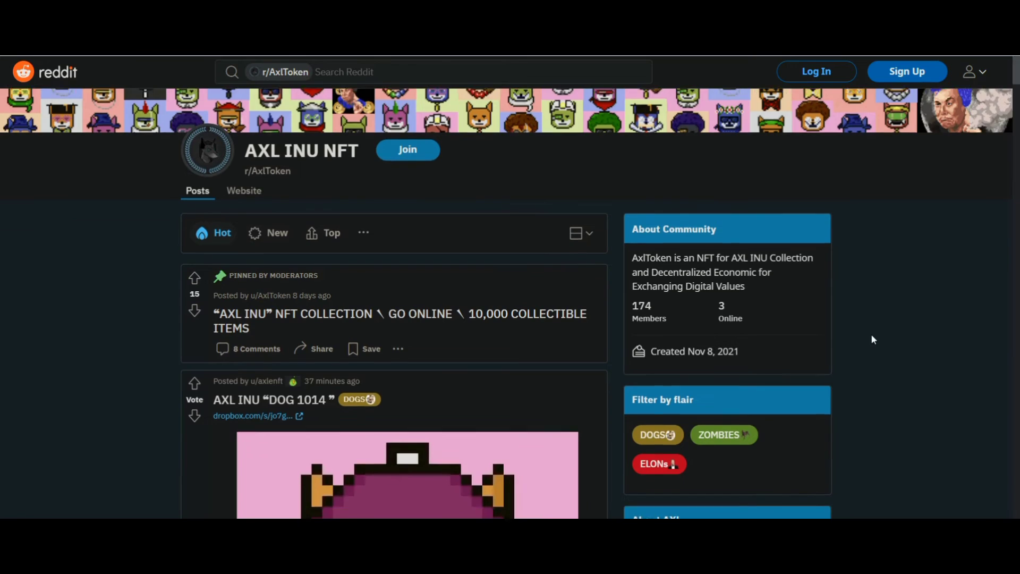
scroll(down, 3)
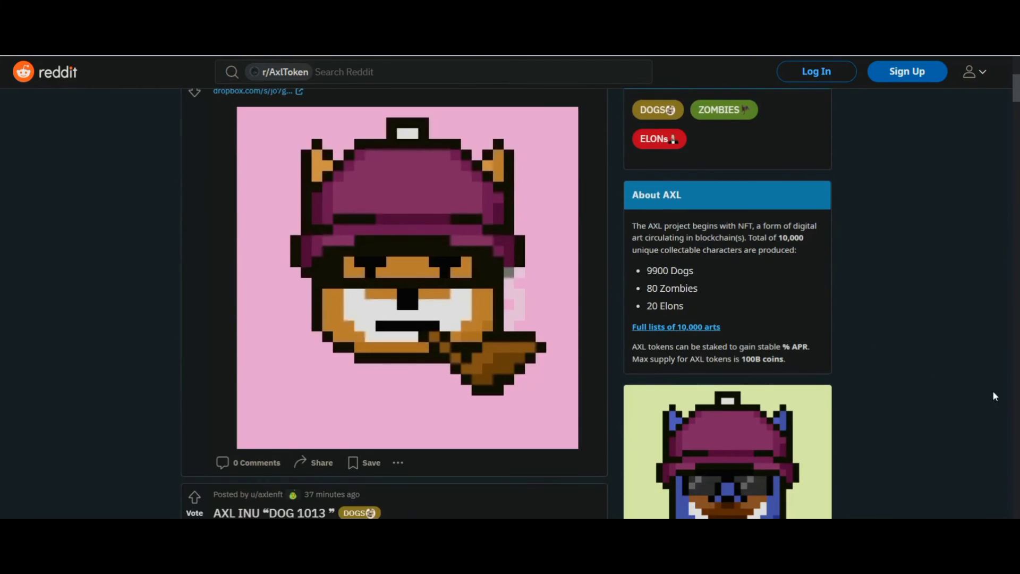
mouse_move(884, 332)
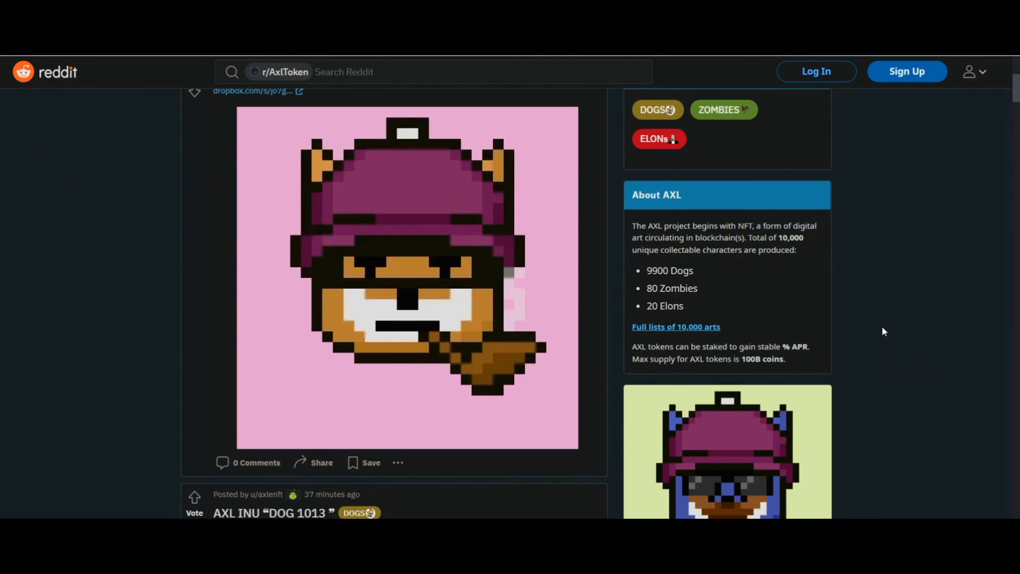
scroll(down, 3)
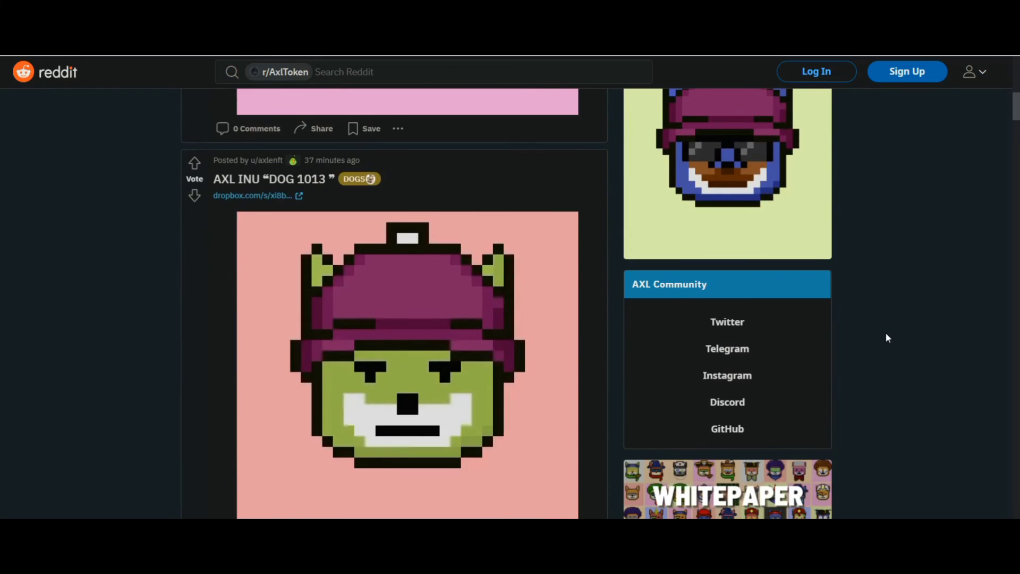
scroll(down, 3)
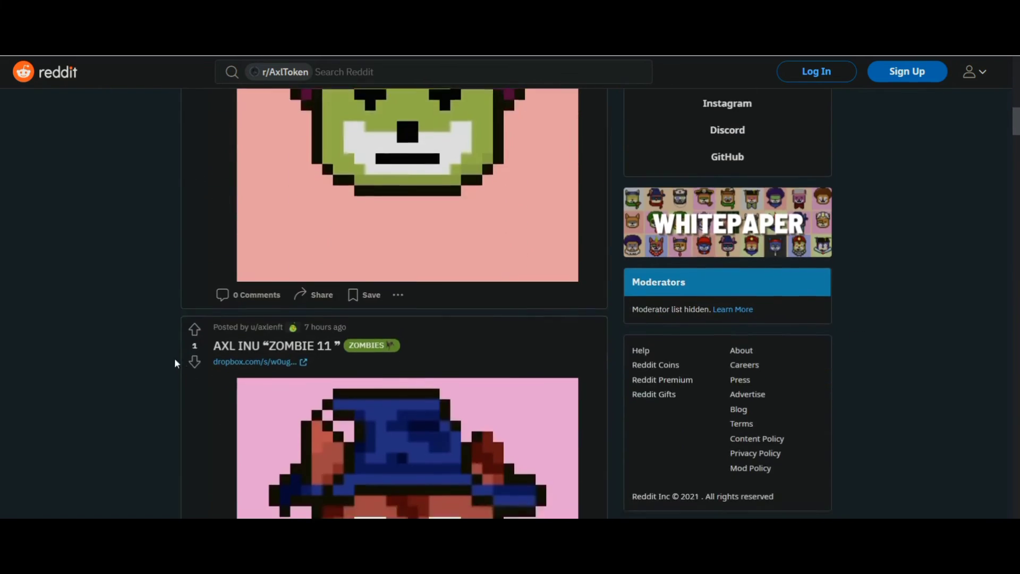
scroll(down, 3)
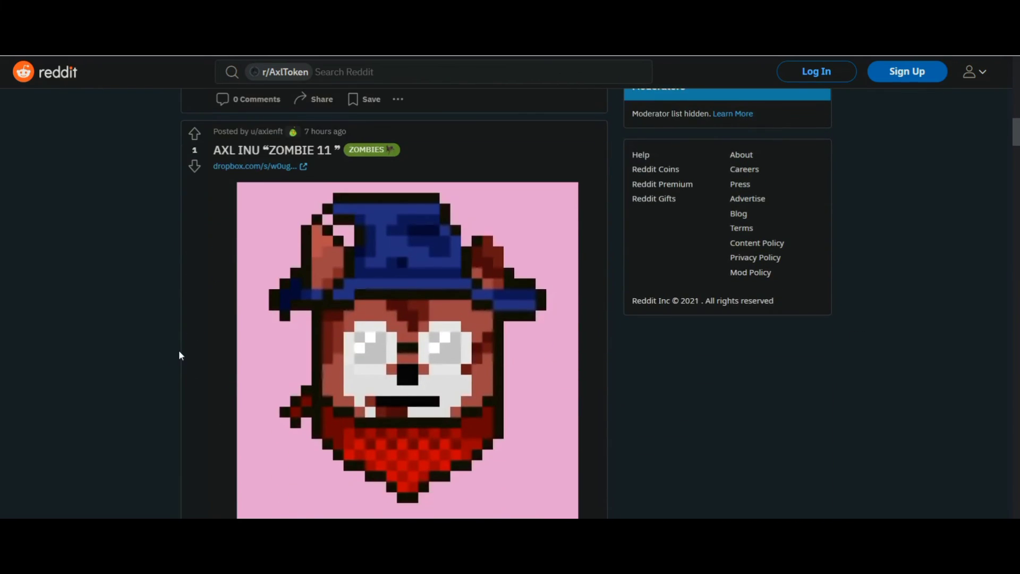
scroll(down, 3)
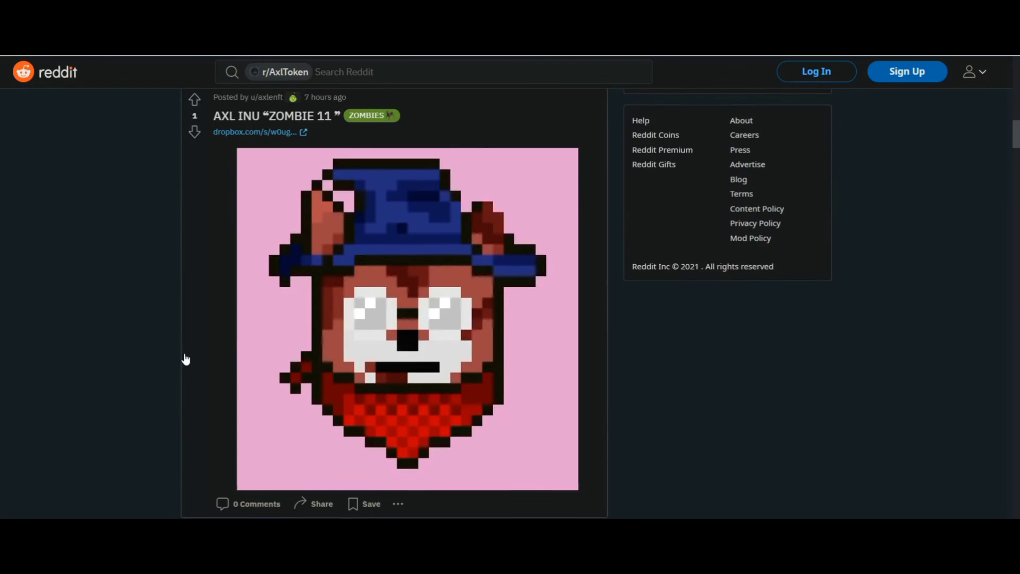
scroll(down, 3)
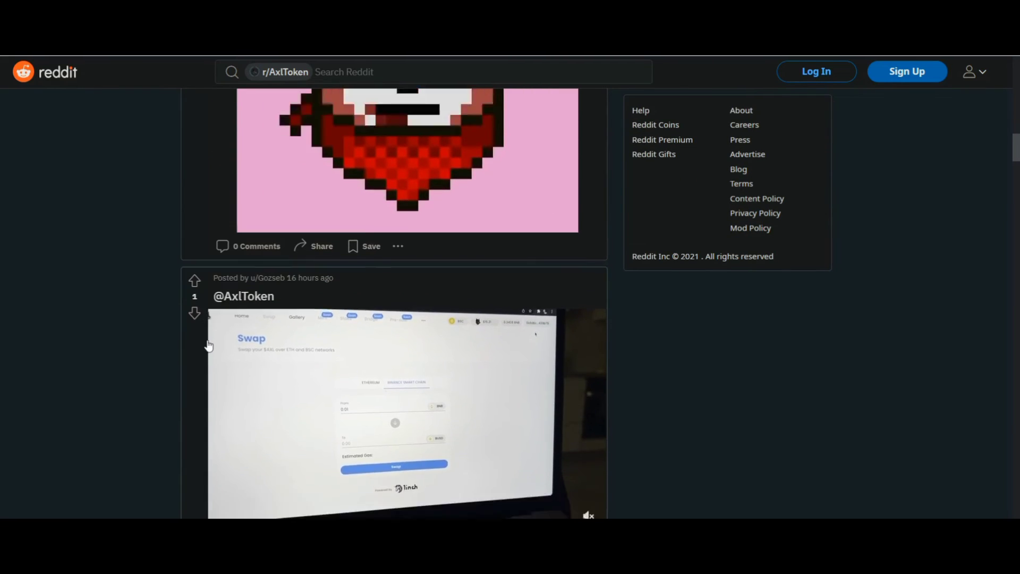
scroll(down, 3)
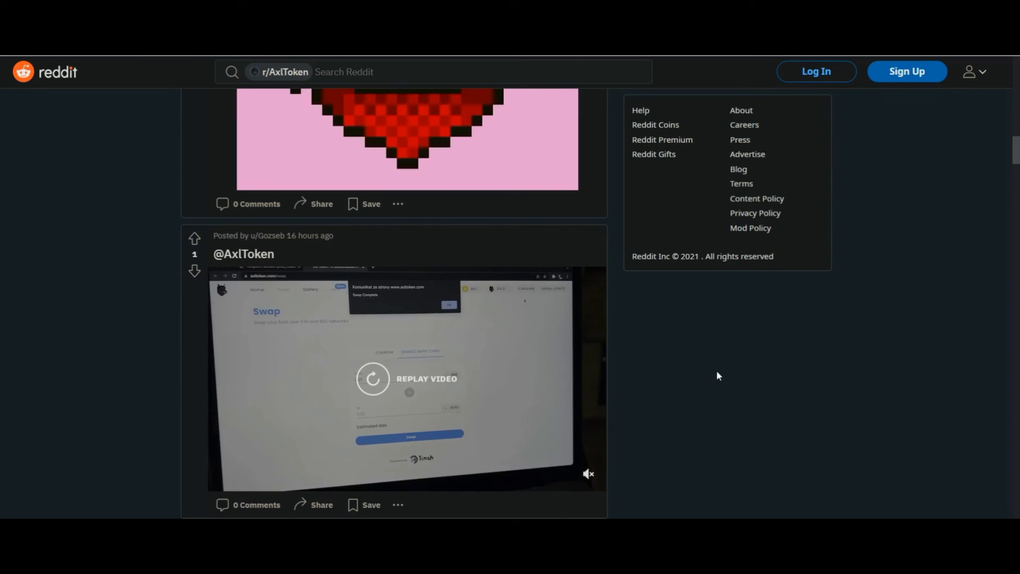
mouse_move(740, 376)
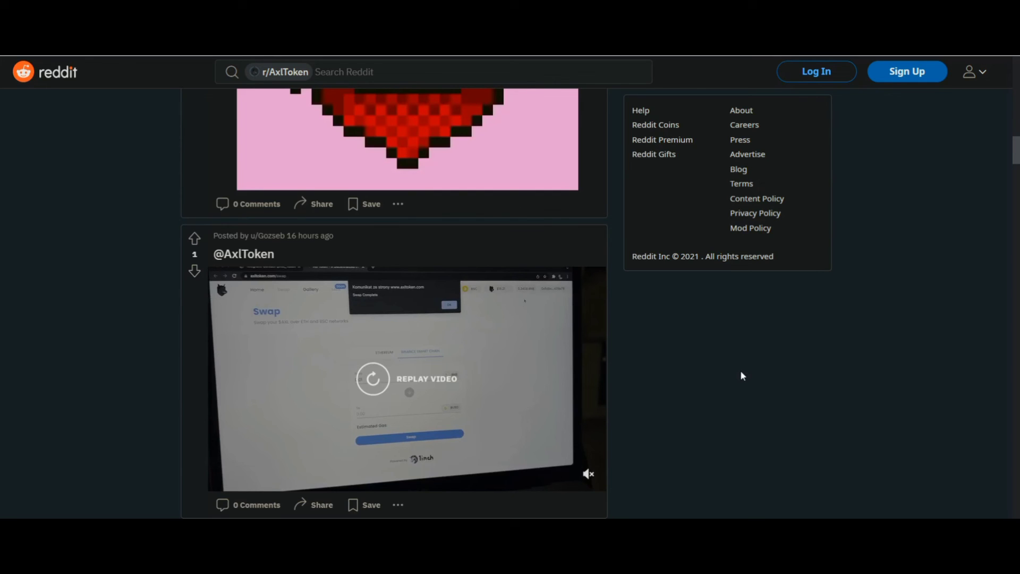
scroll(down, 3)
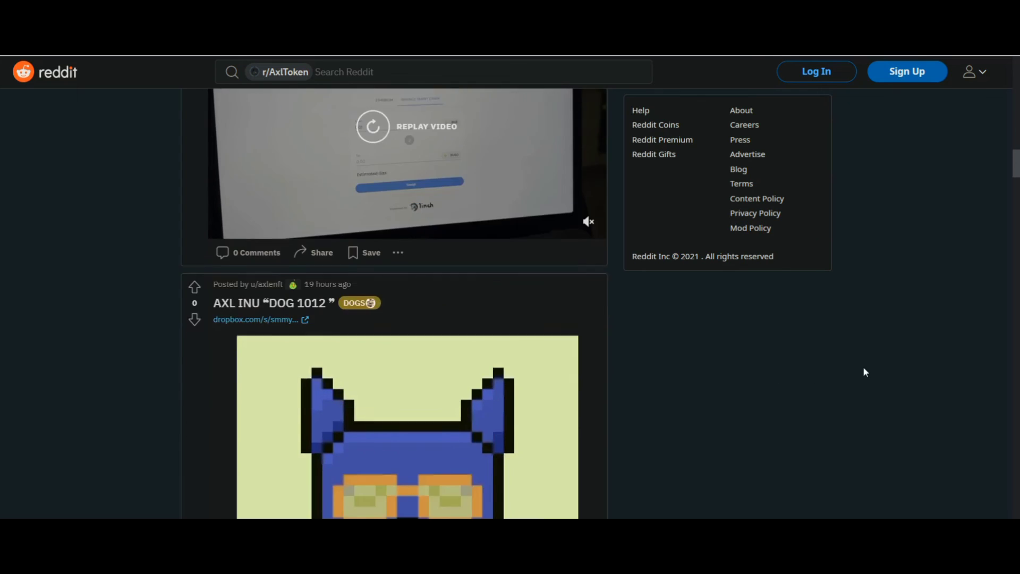
scroll(down, 3)
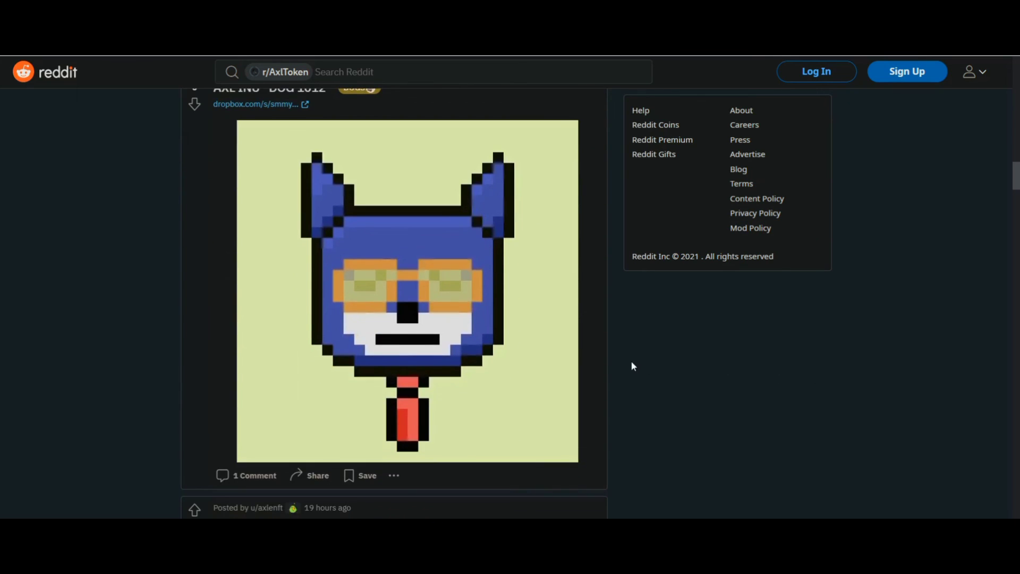
scroll(down, 3)
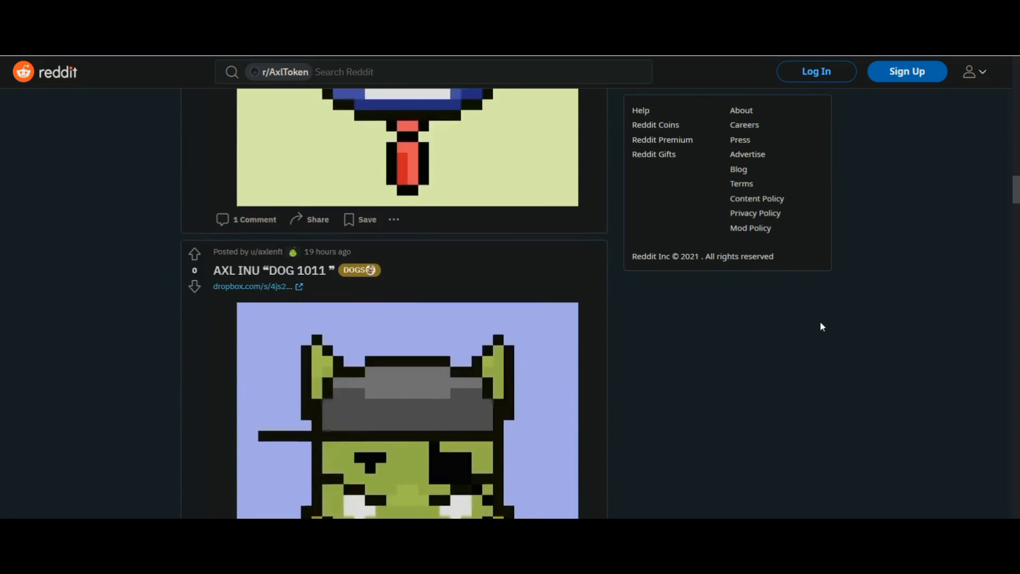
scroll(down, 3)
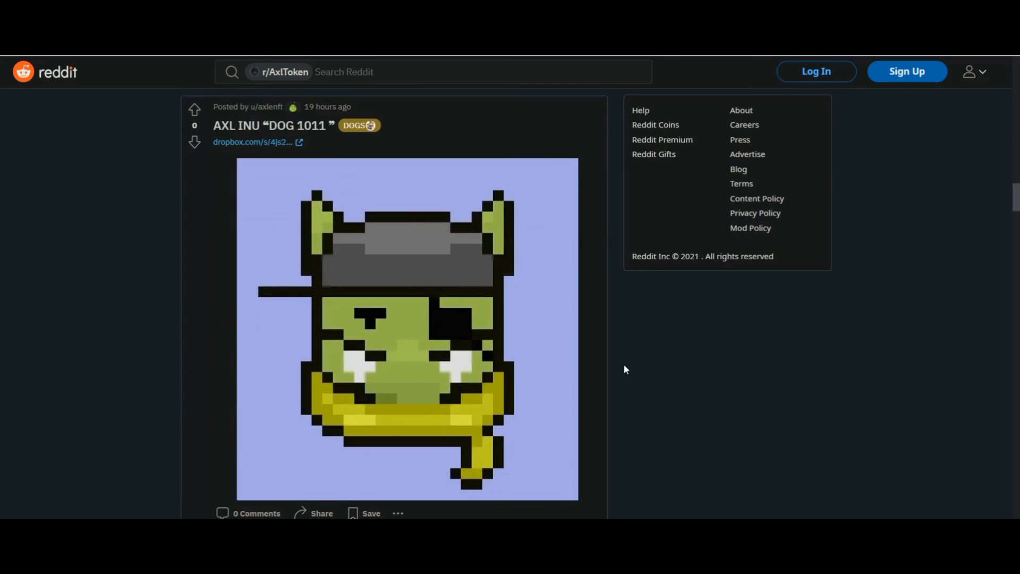
mouse_move(614, 370)
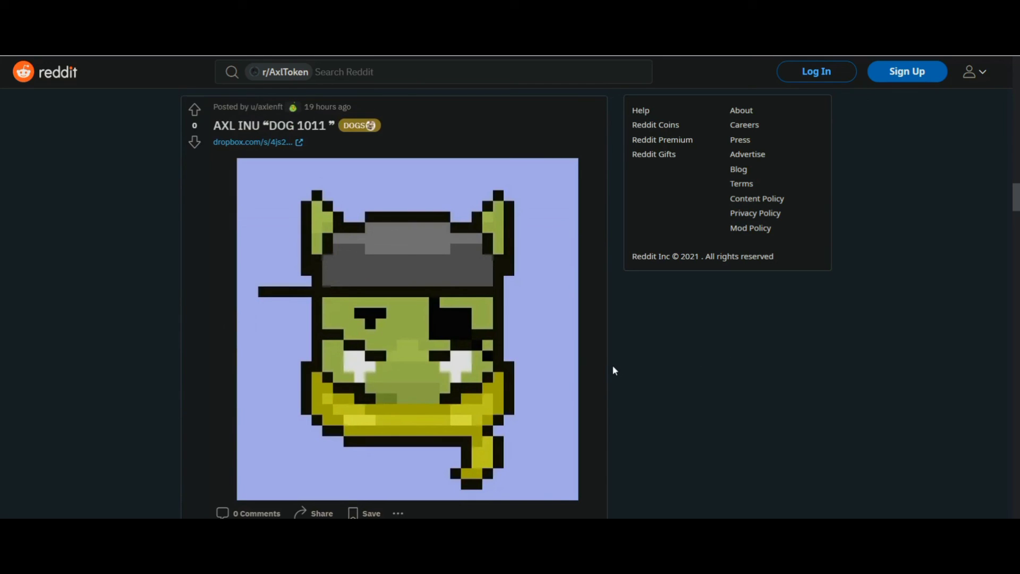
mouse_move(612, 365)
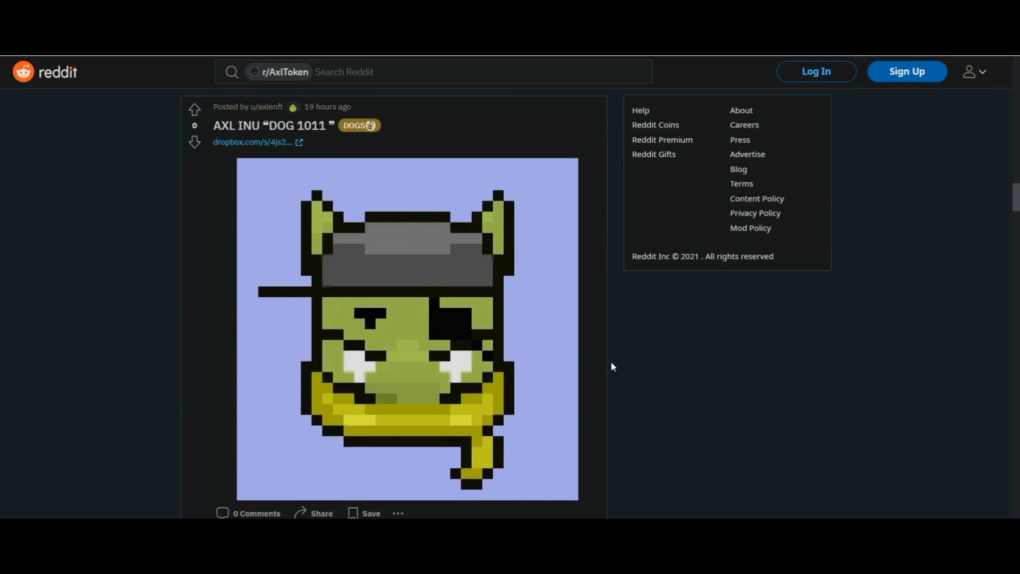
mouse_move(589, 396)
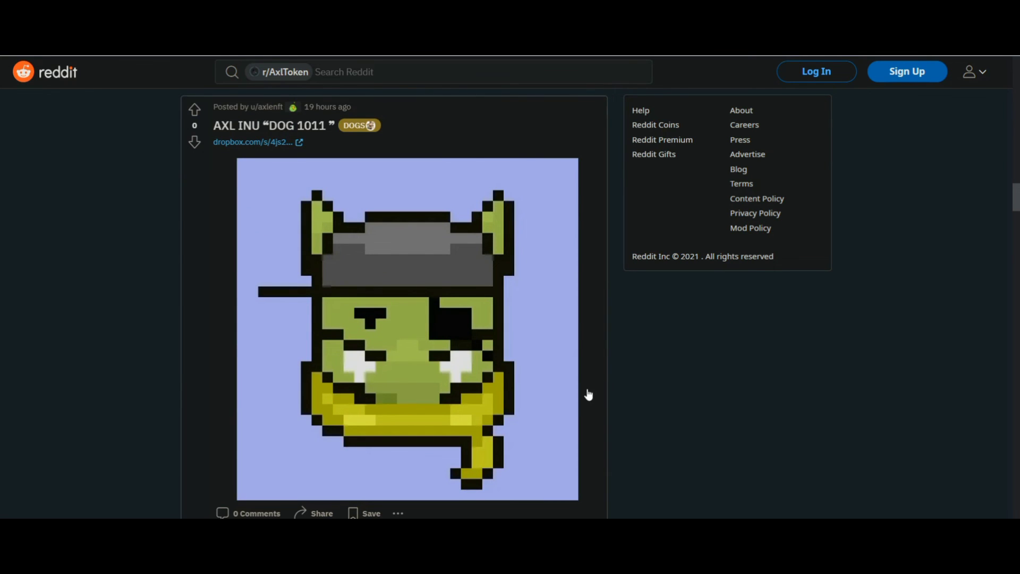
scroll(down, 3)
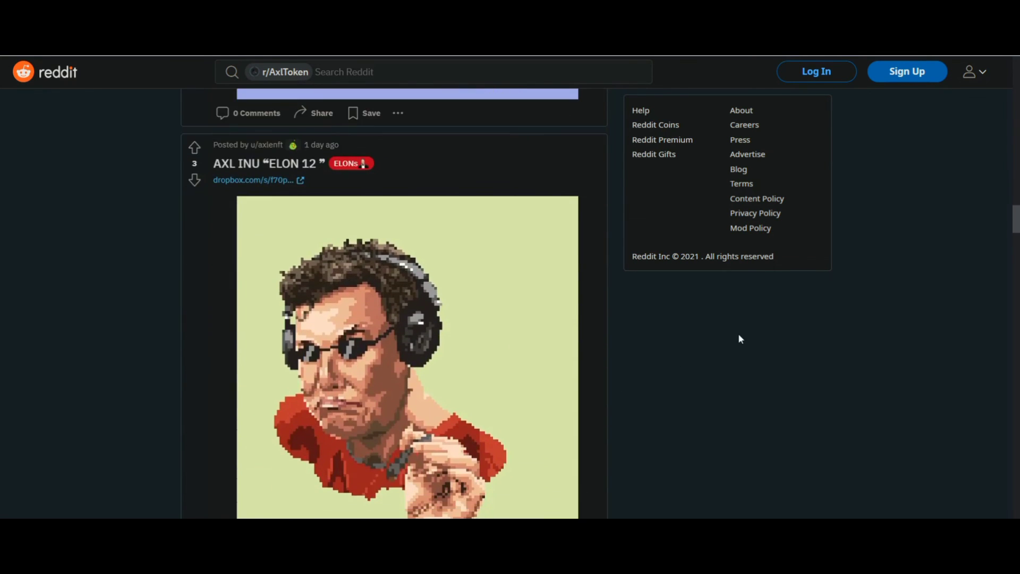